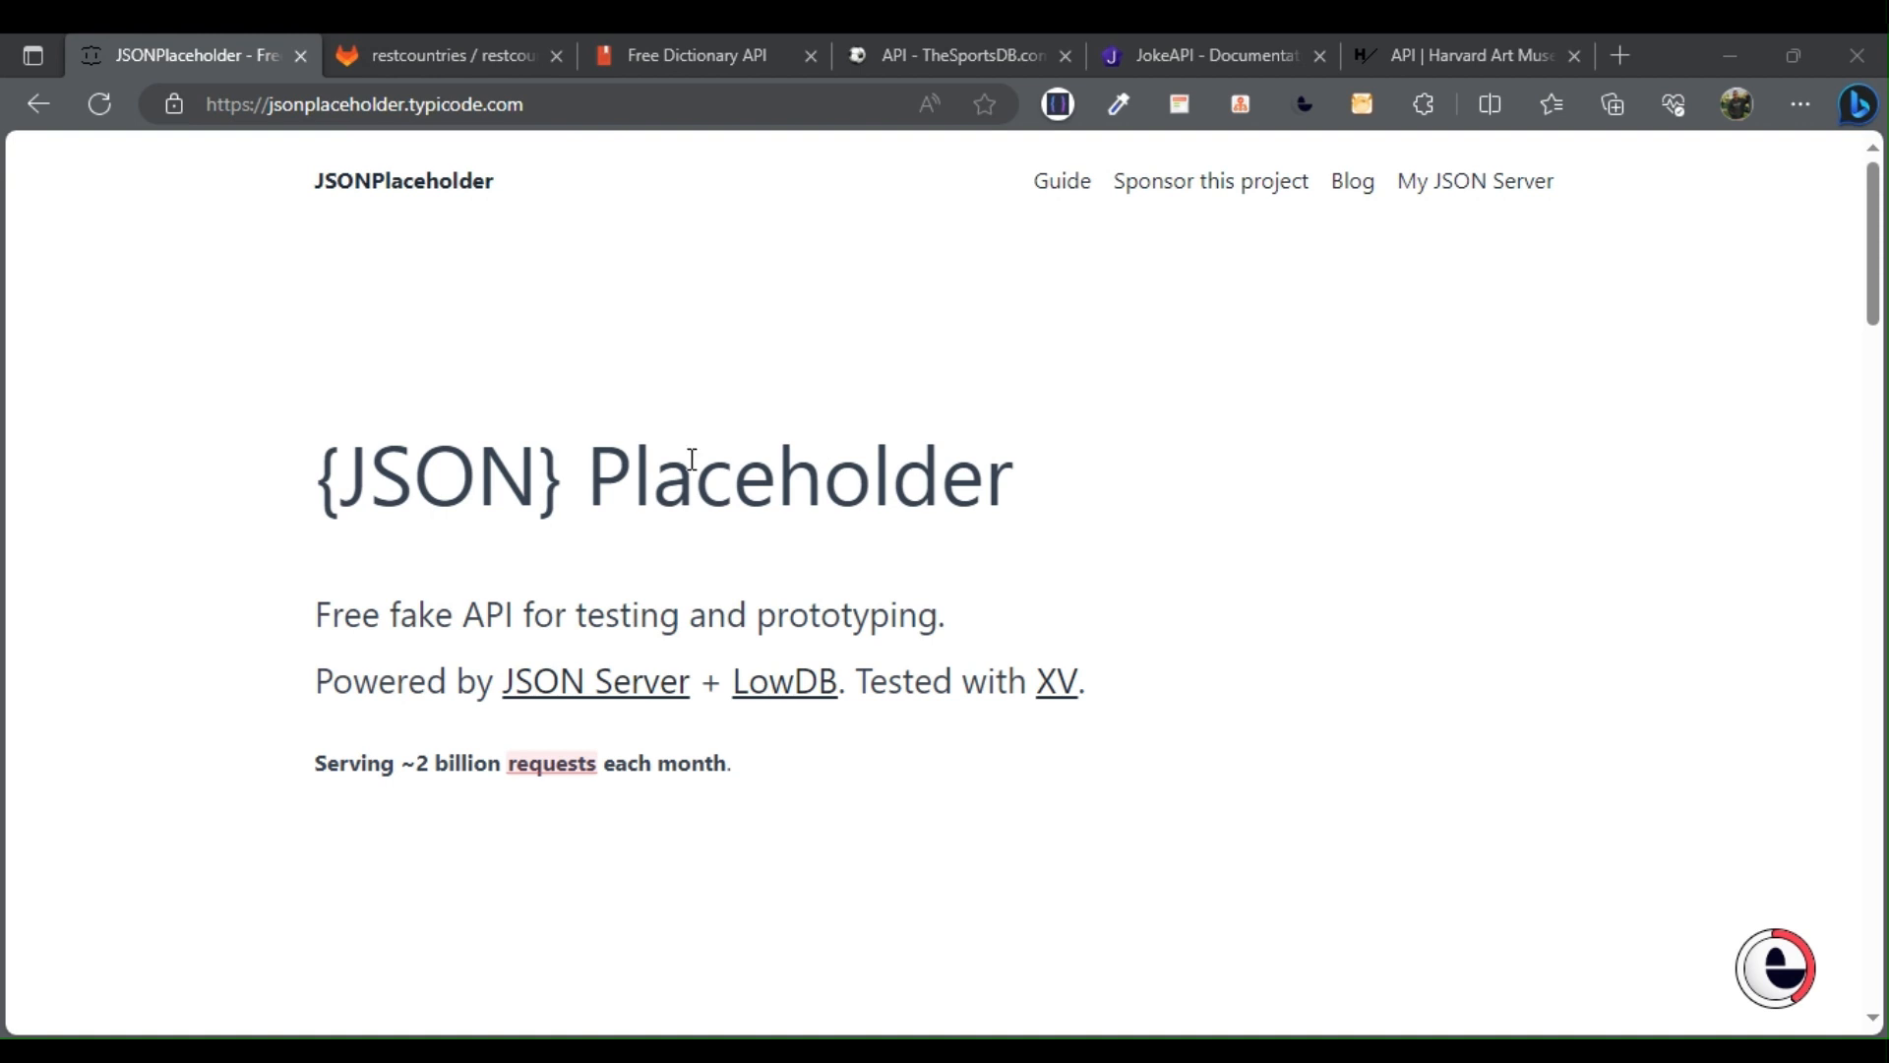
# Step: Return to JSONPlaceholder and read from the introduction past Sponsors to the Try it sample
pyautogui.click(952, 55)
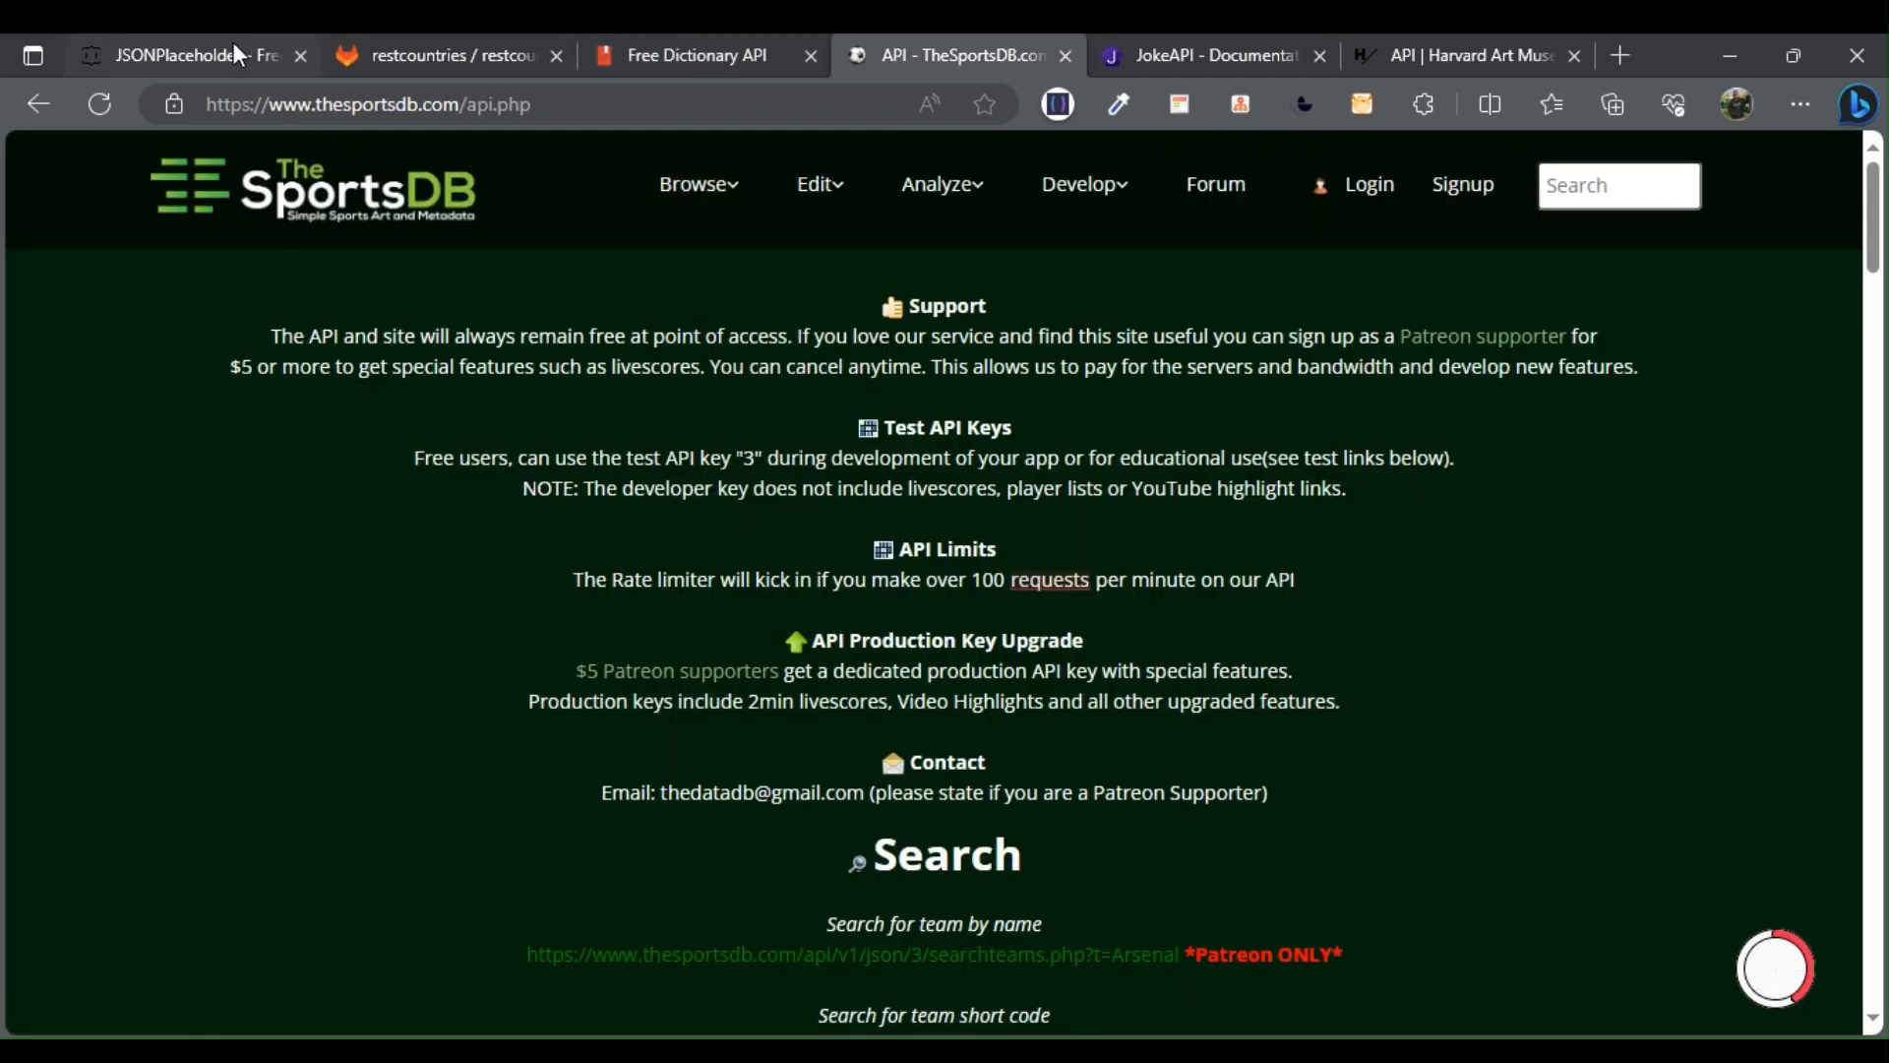
pyautogui.click(187, 55)
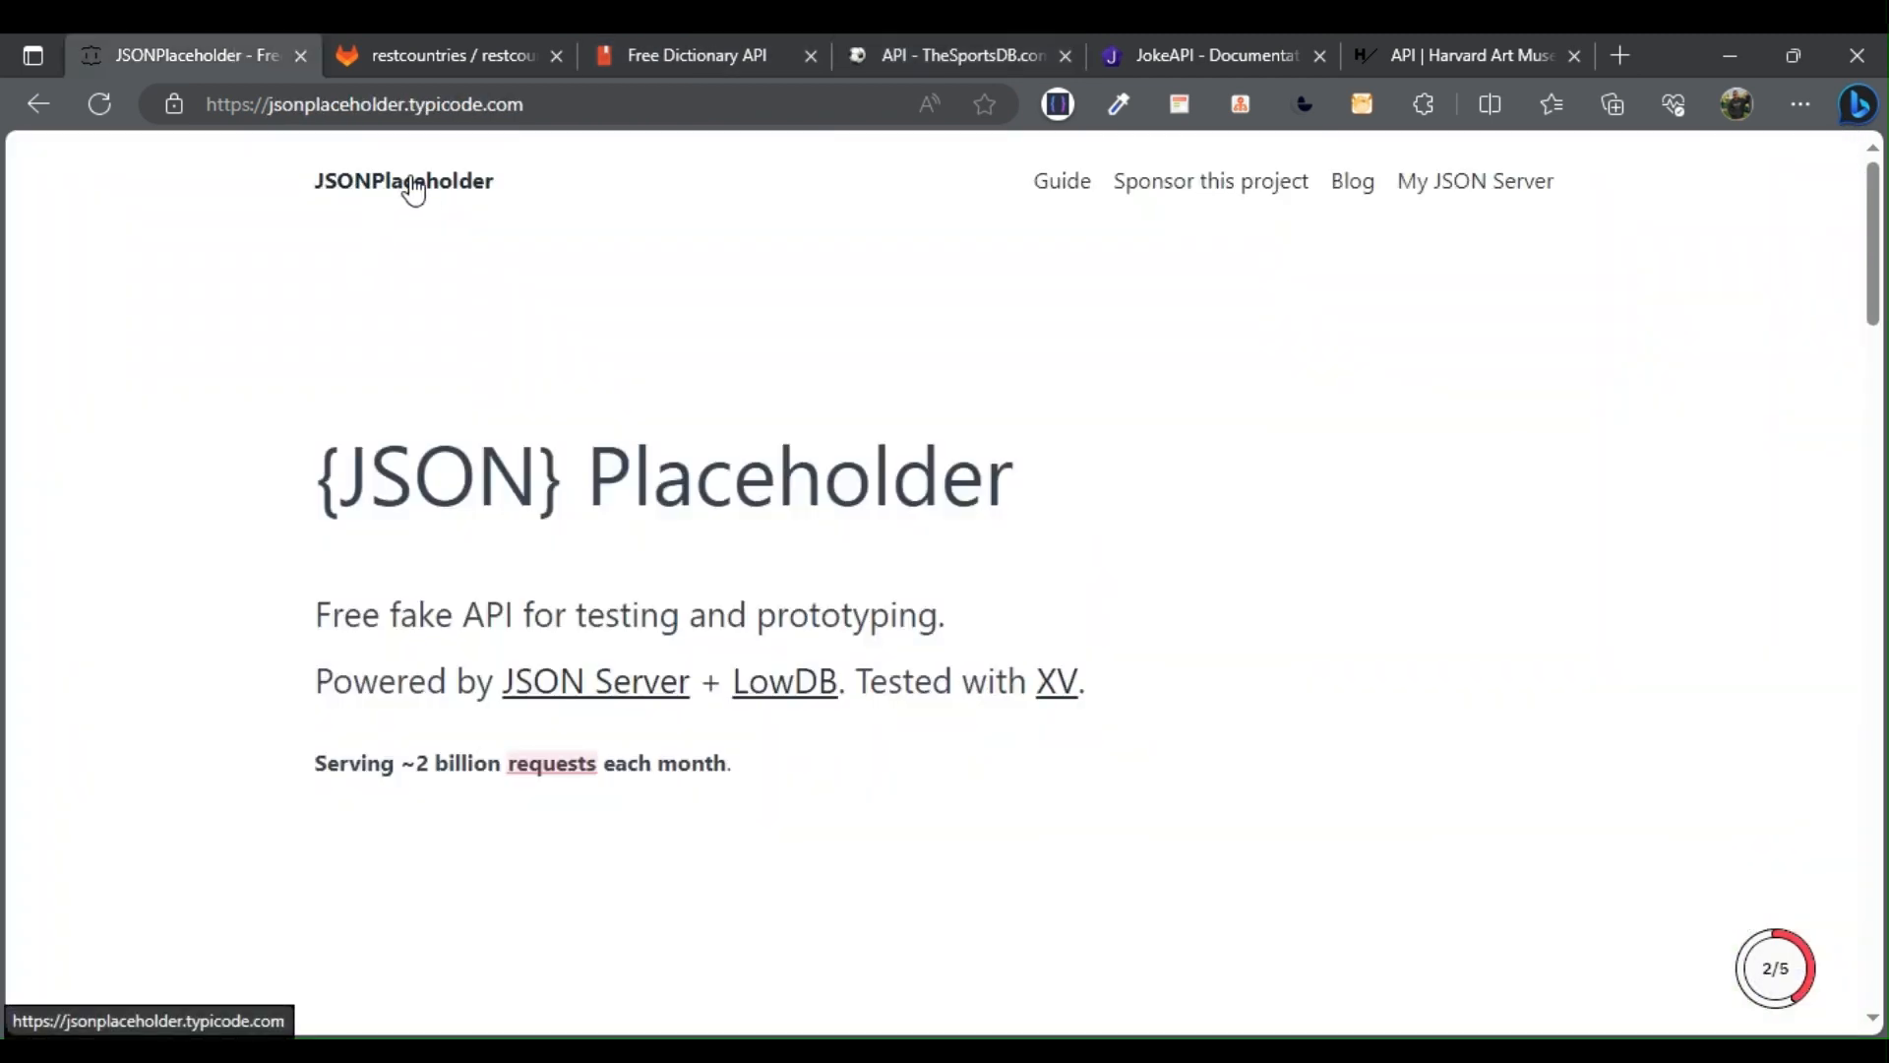
pyautogui.scroll(-3)
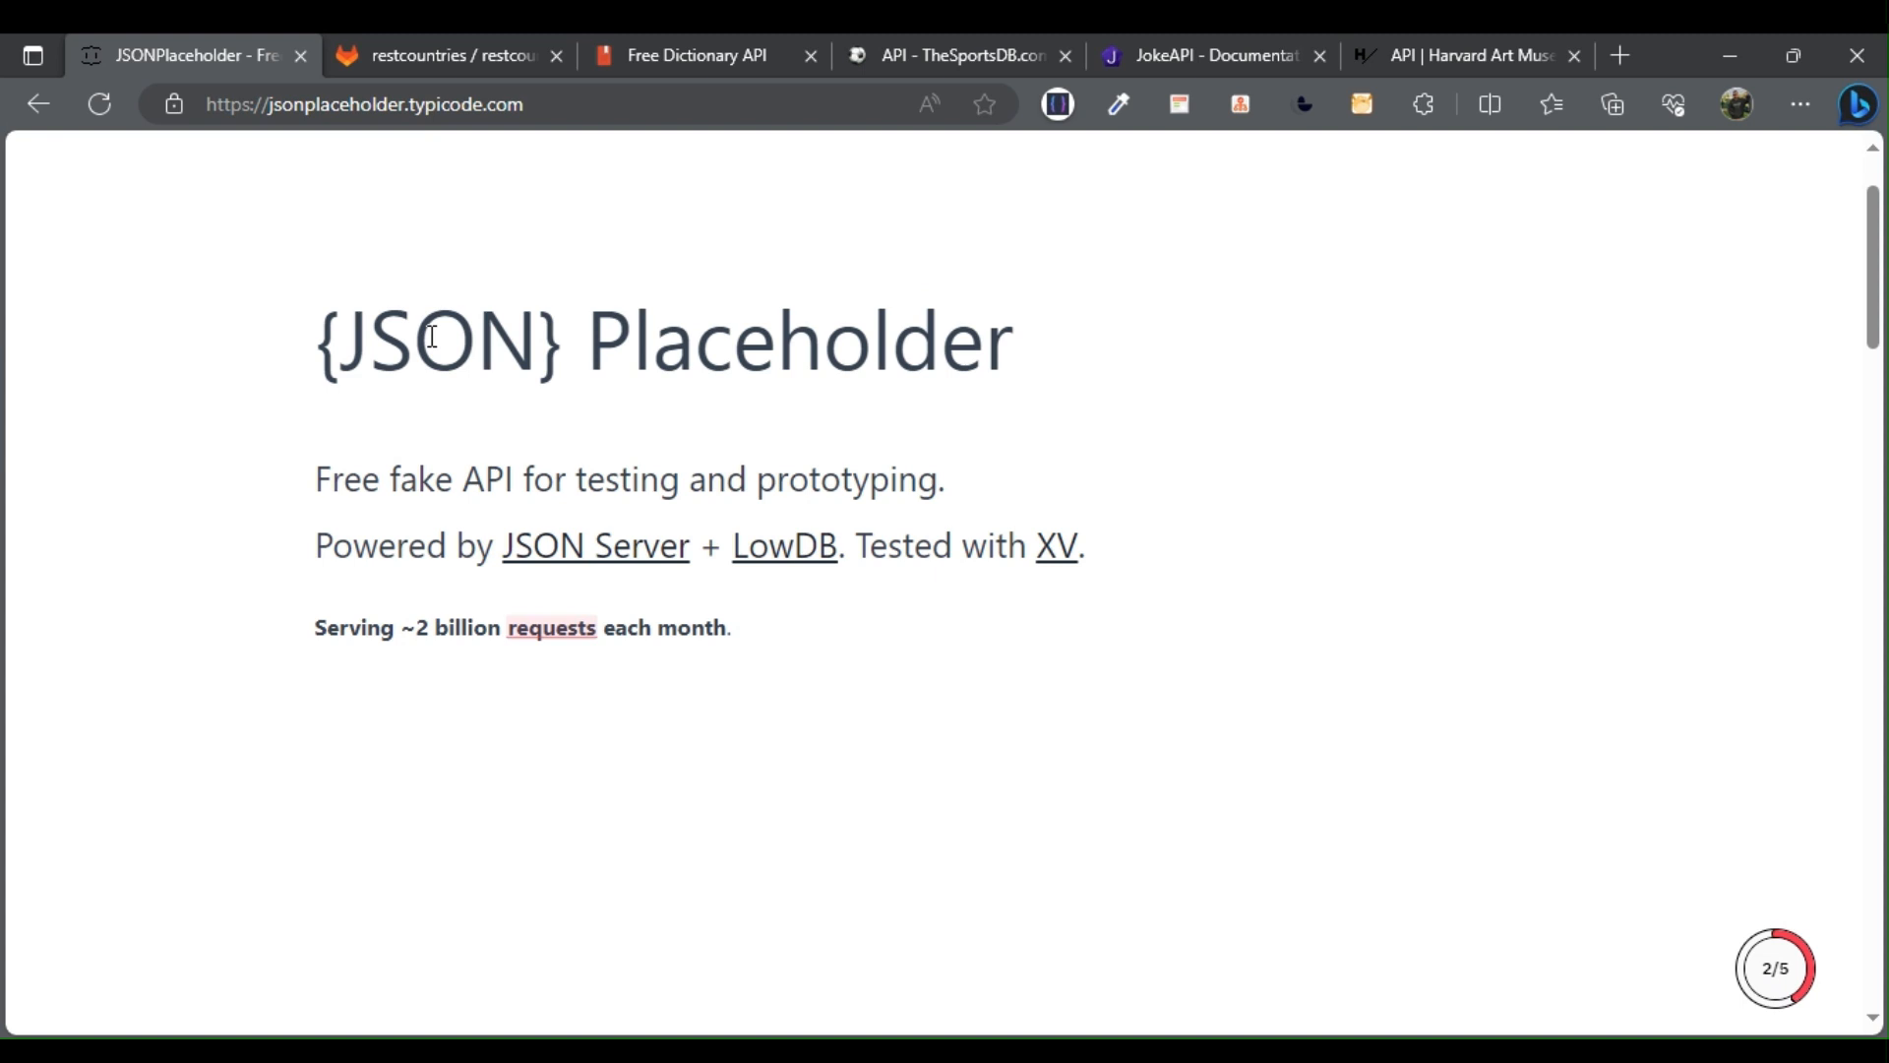
pyautogui.scroll(-3)
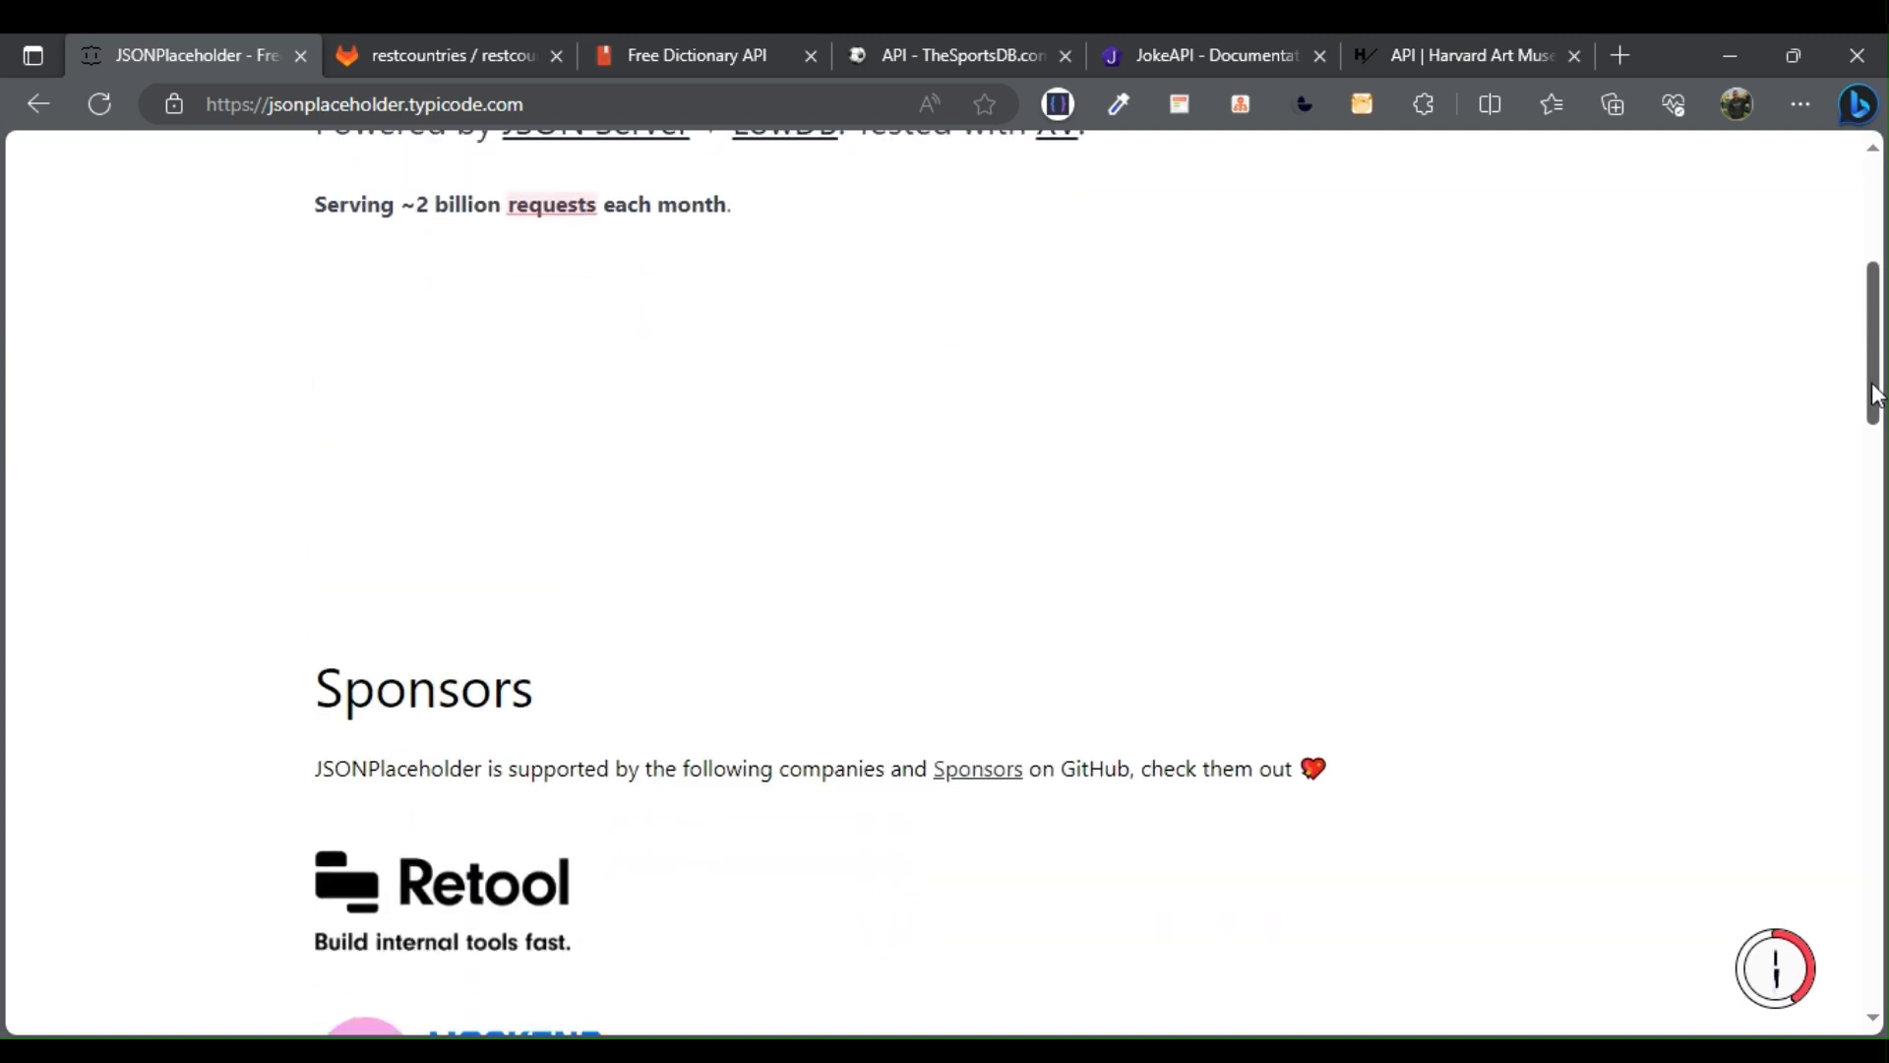
pyautogui.scroll(-3)
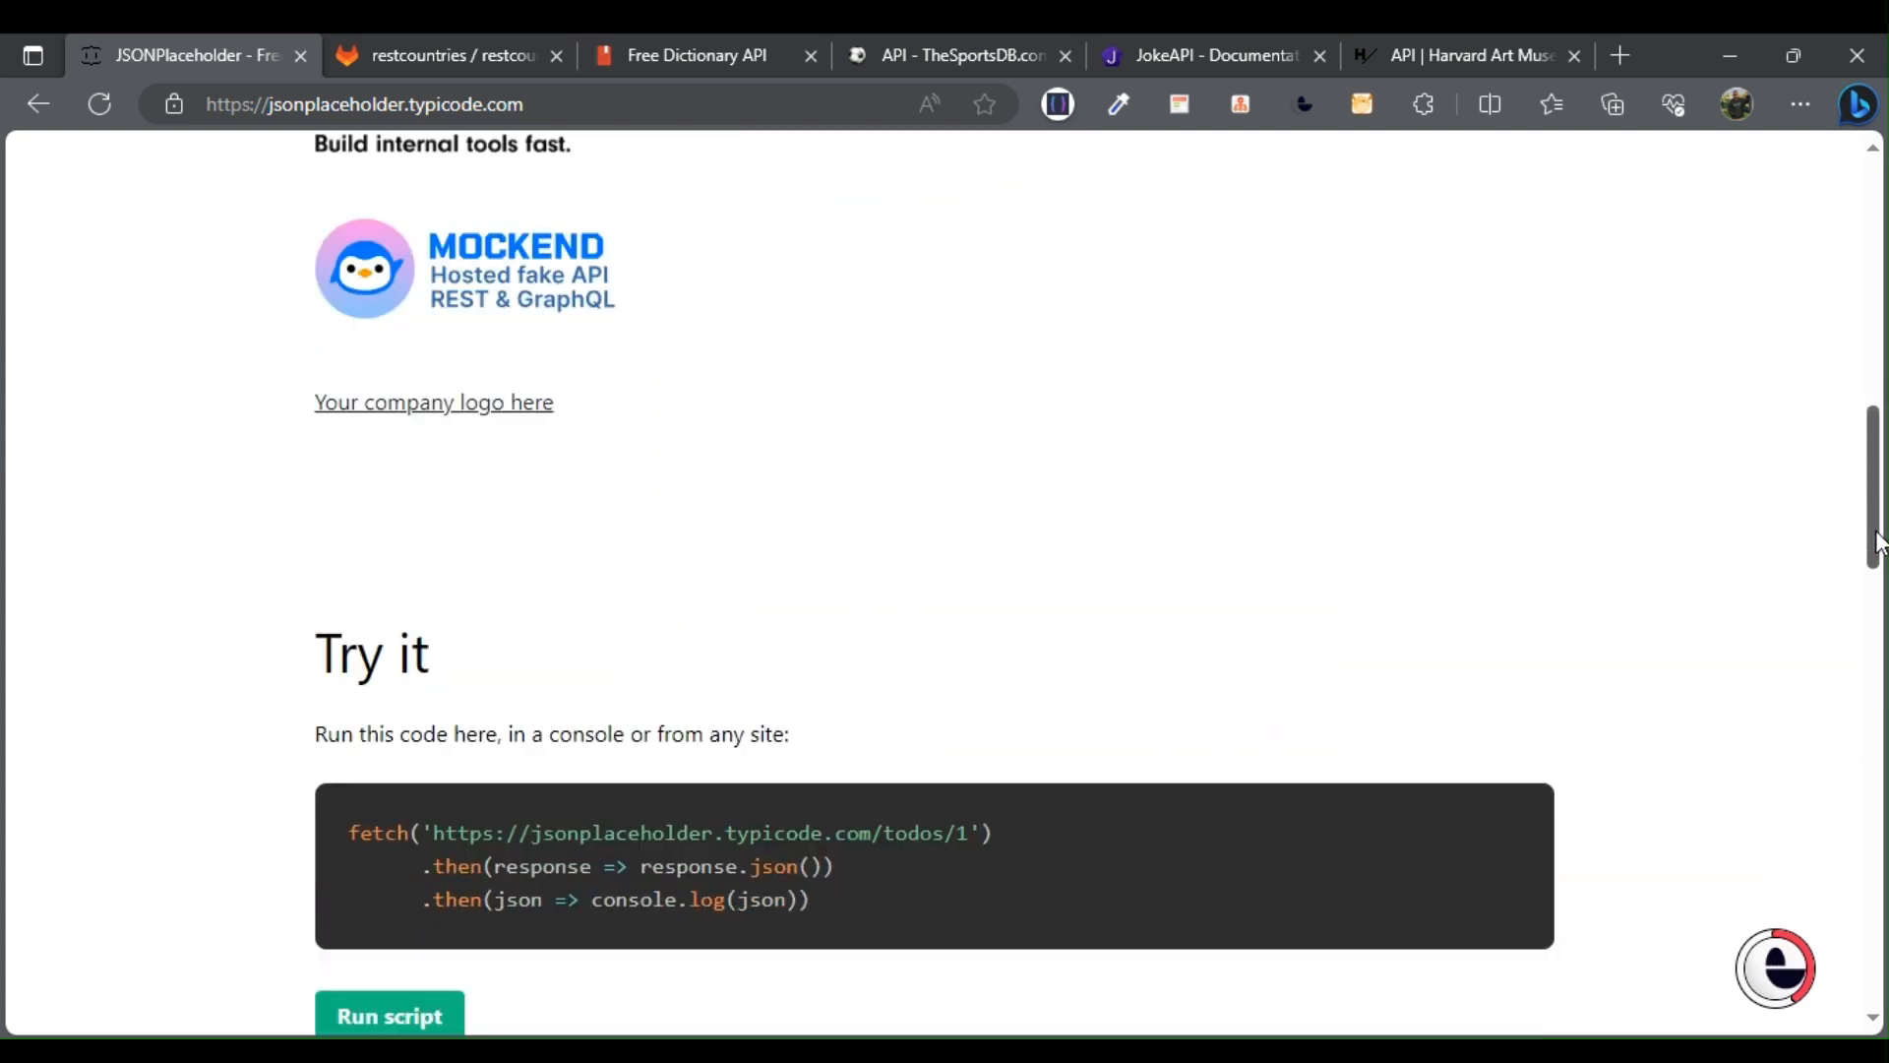
pyautogui.scroll(-3)
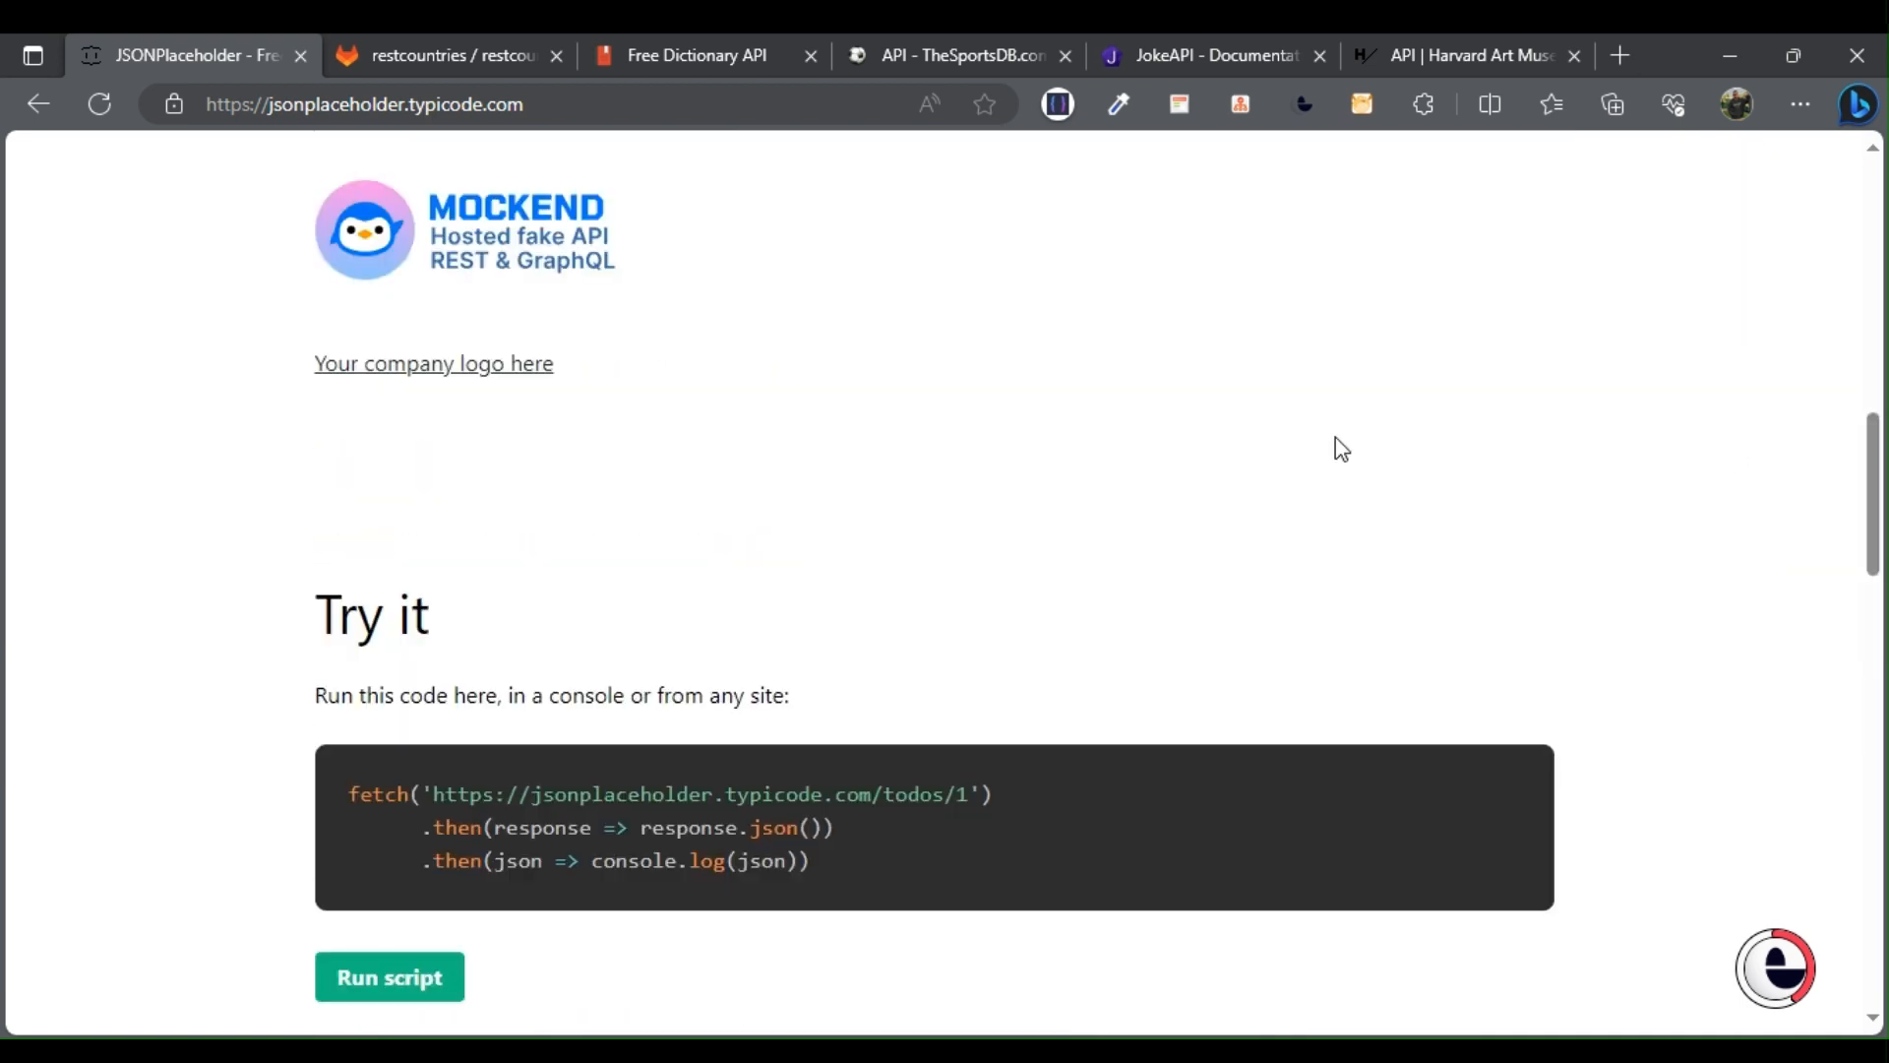
# Step: Read the restcountries GitLab README down to API Endpoints and projects using it
pyautogui.click(446, 55)
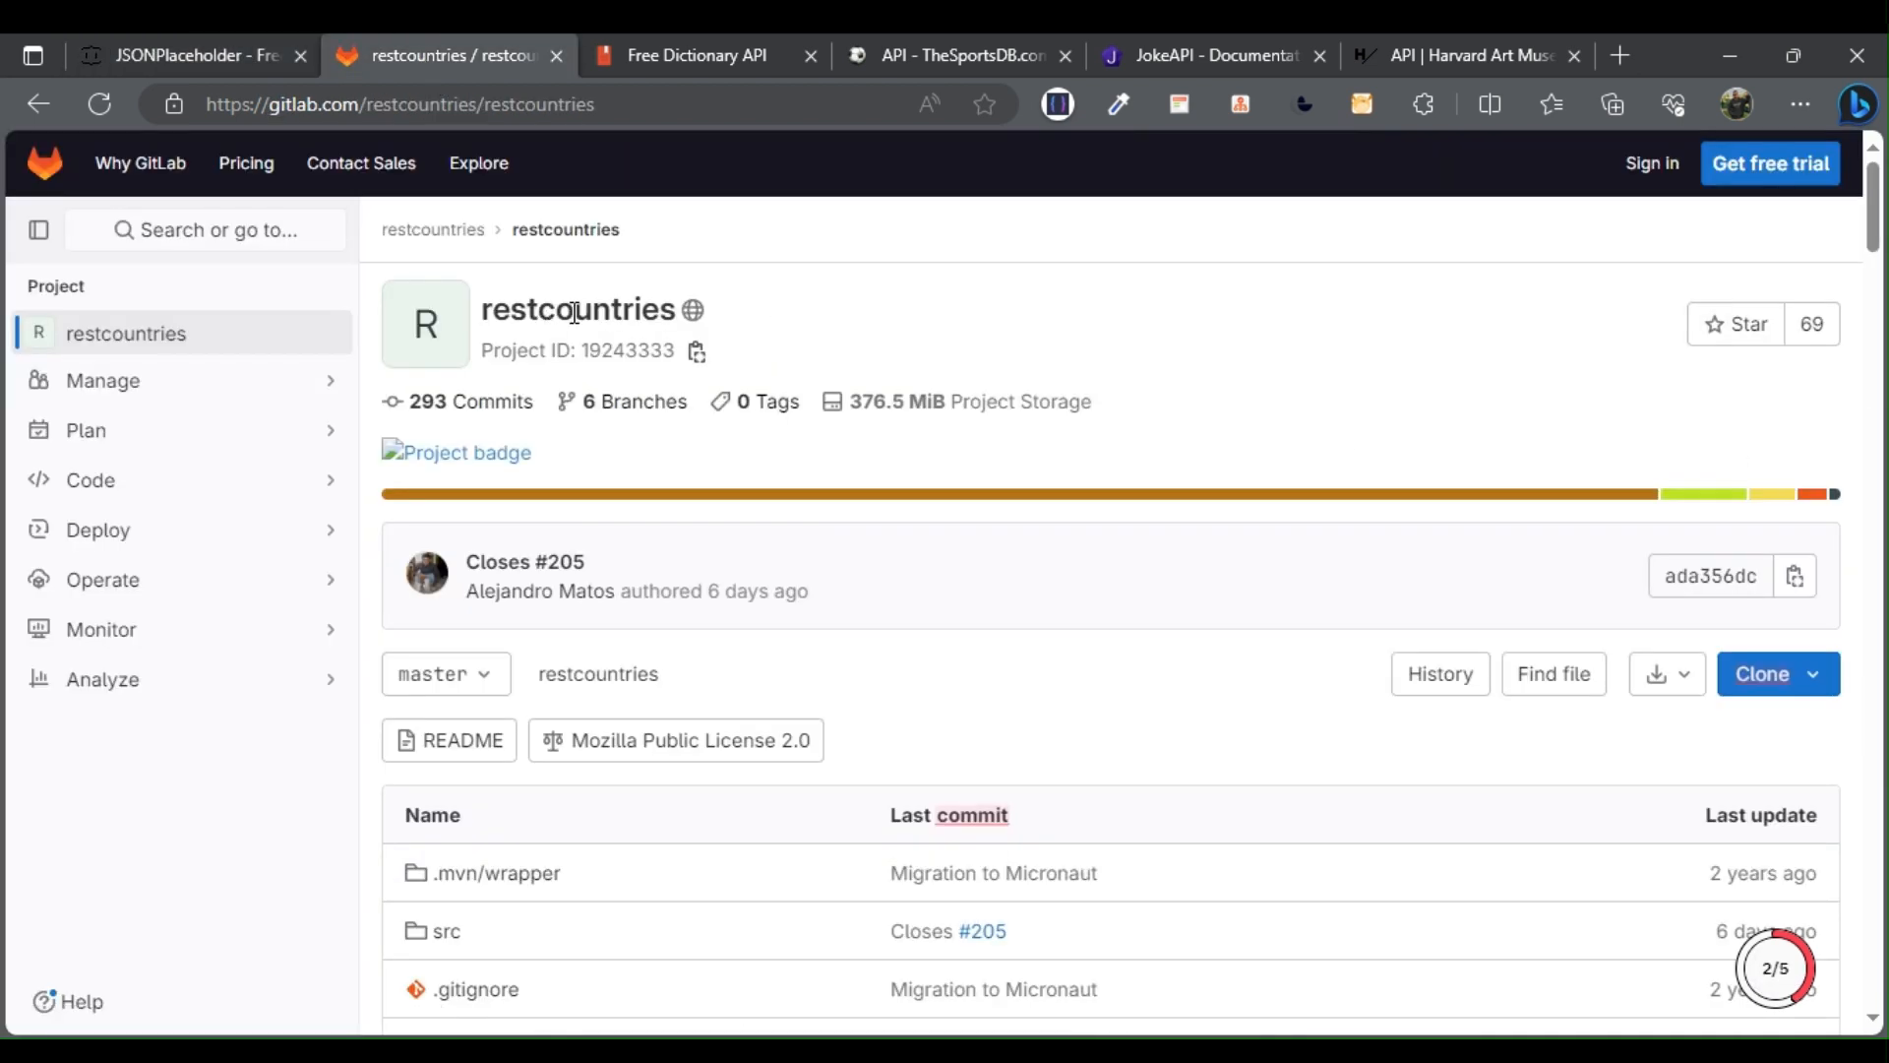
pyautogui.scroll(-3)
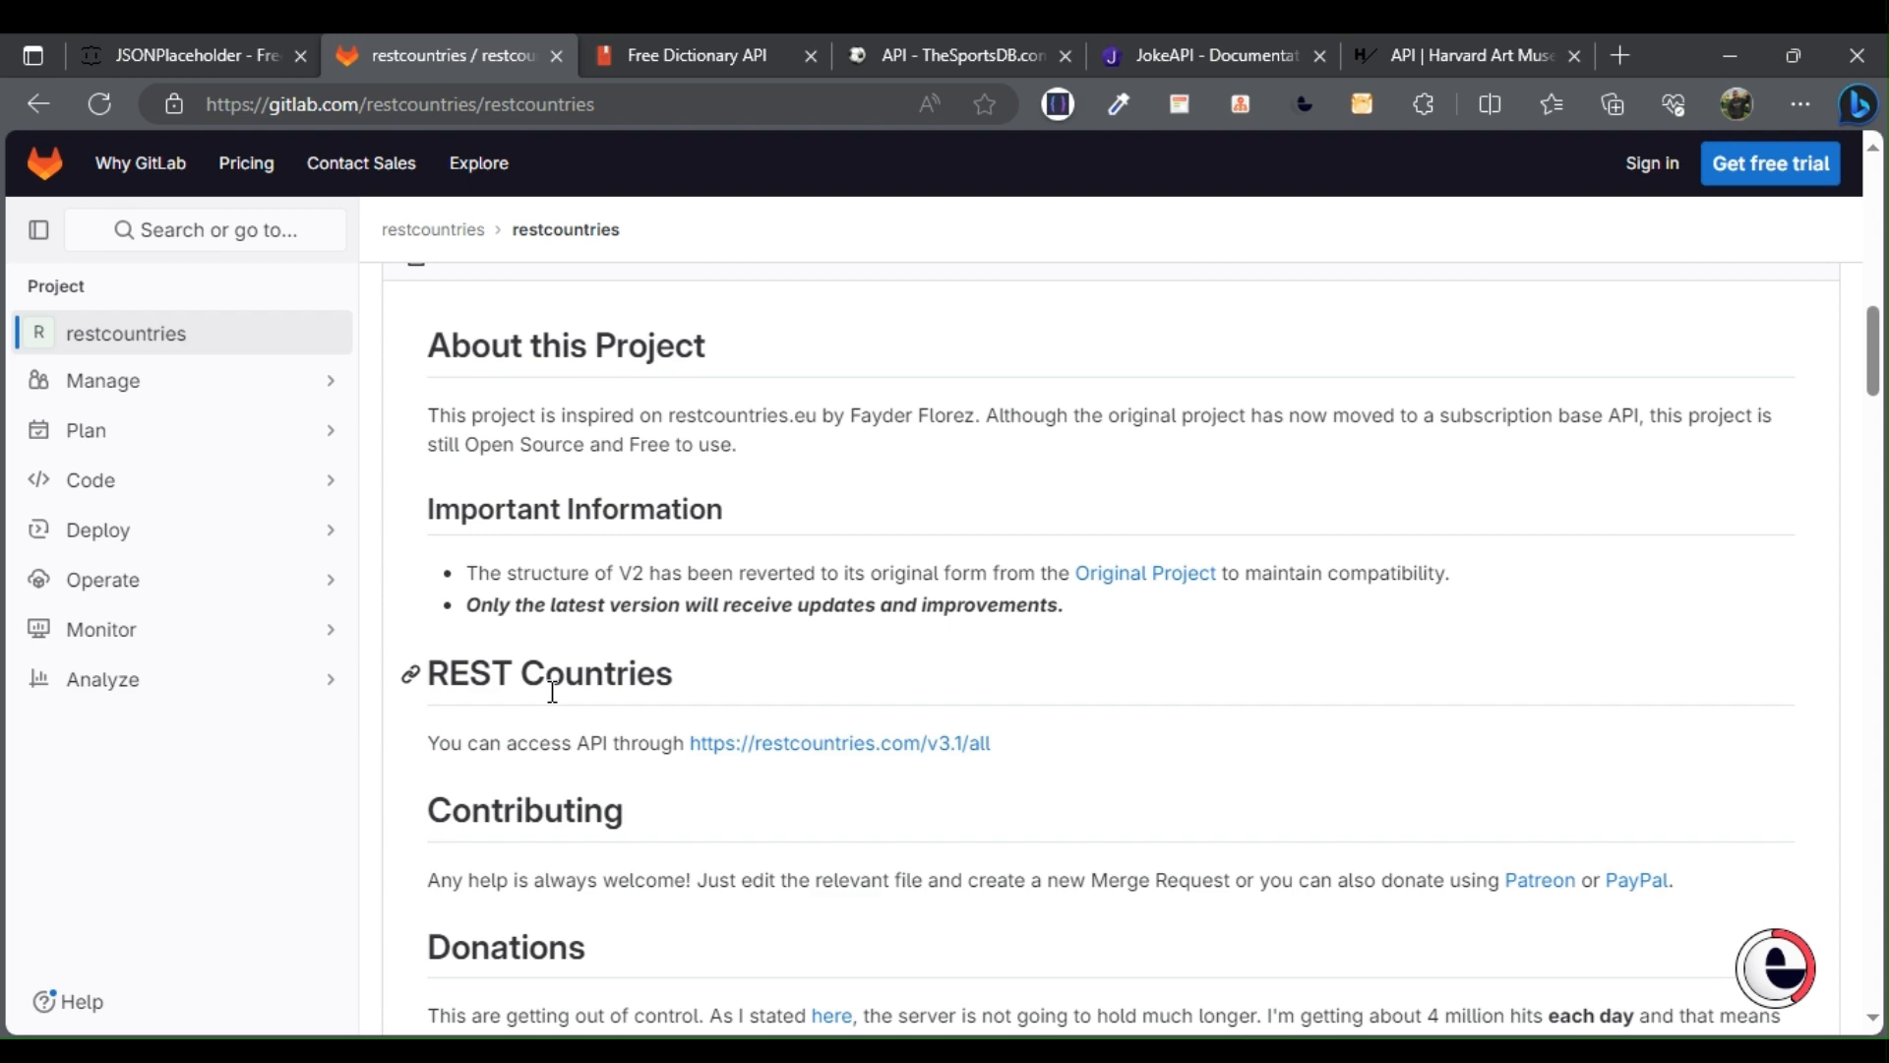
pyautogui.scroll(-3)
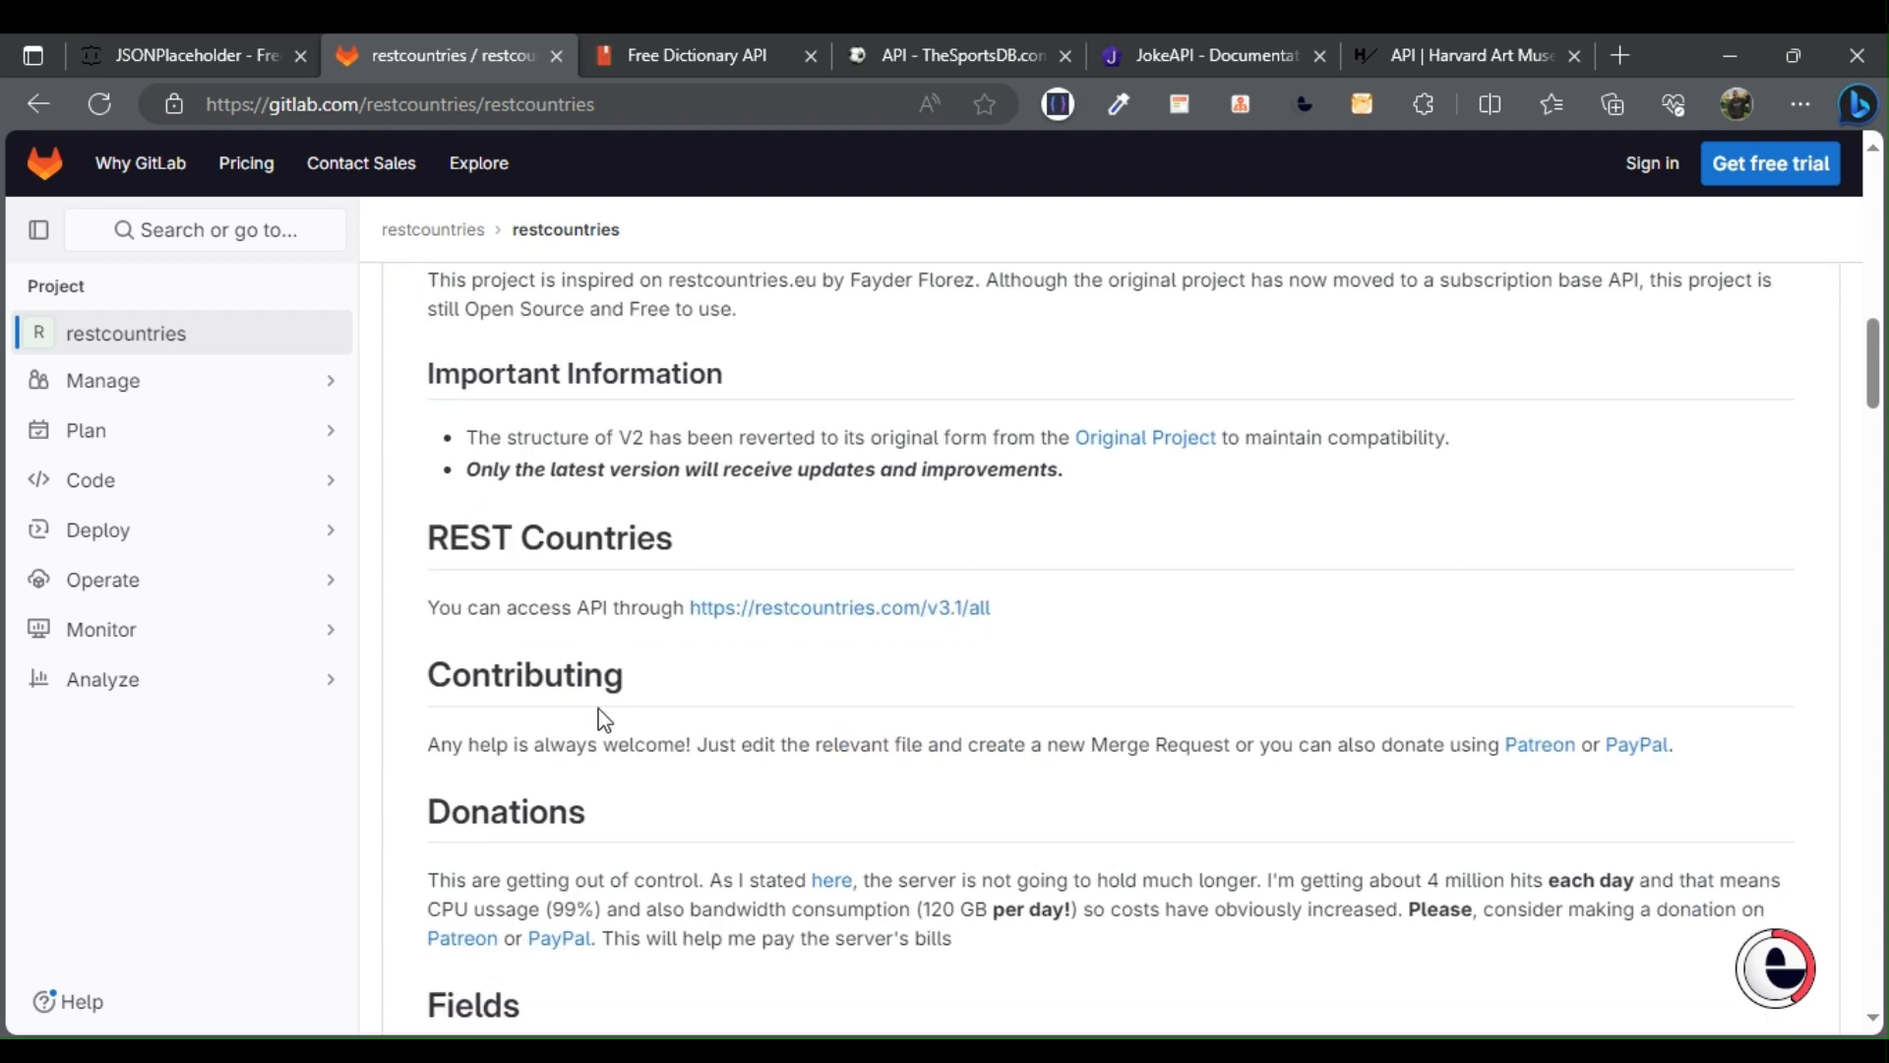
pyautogui.scroll(-3)
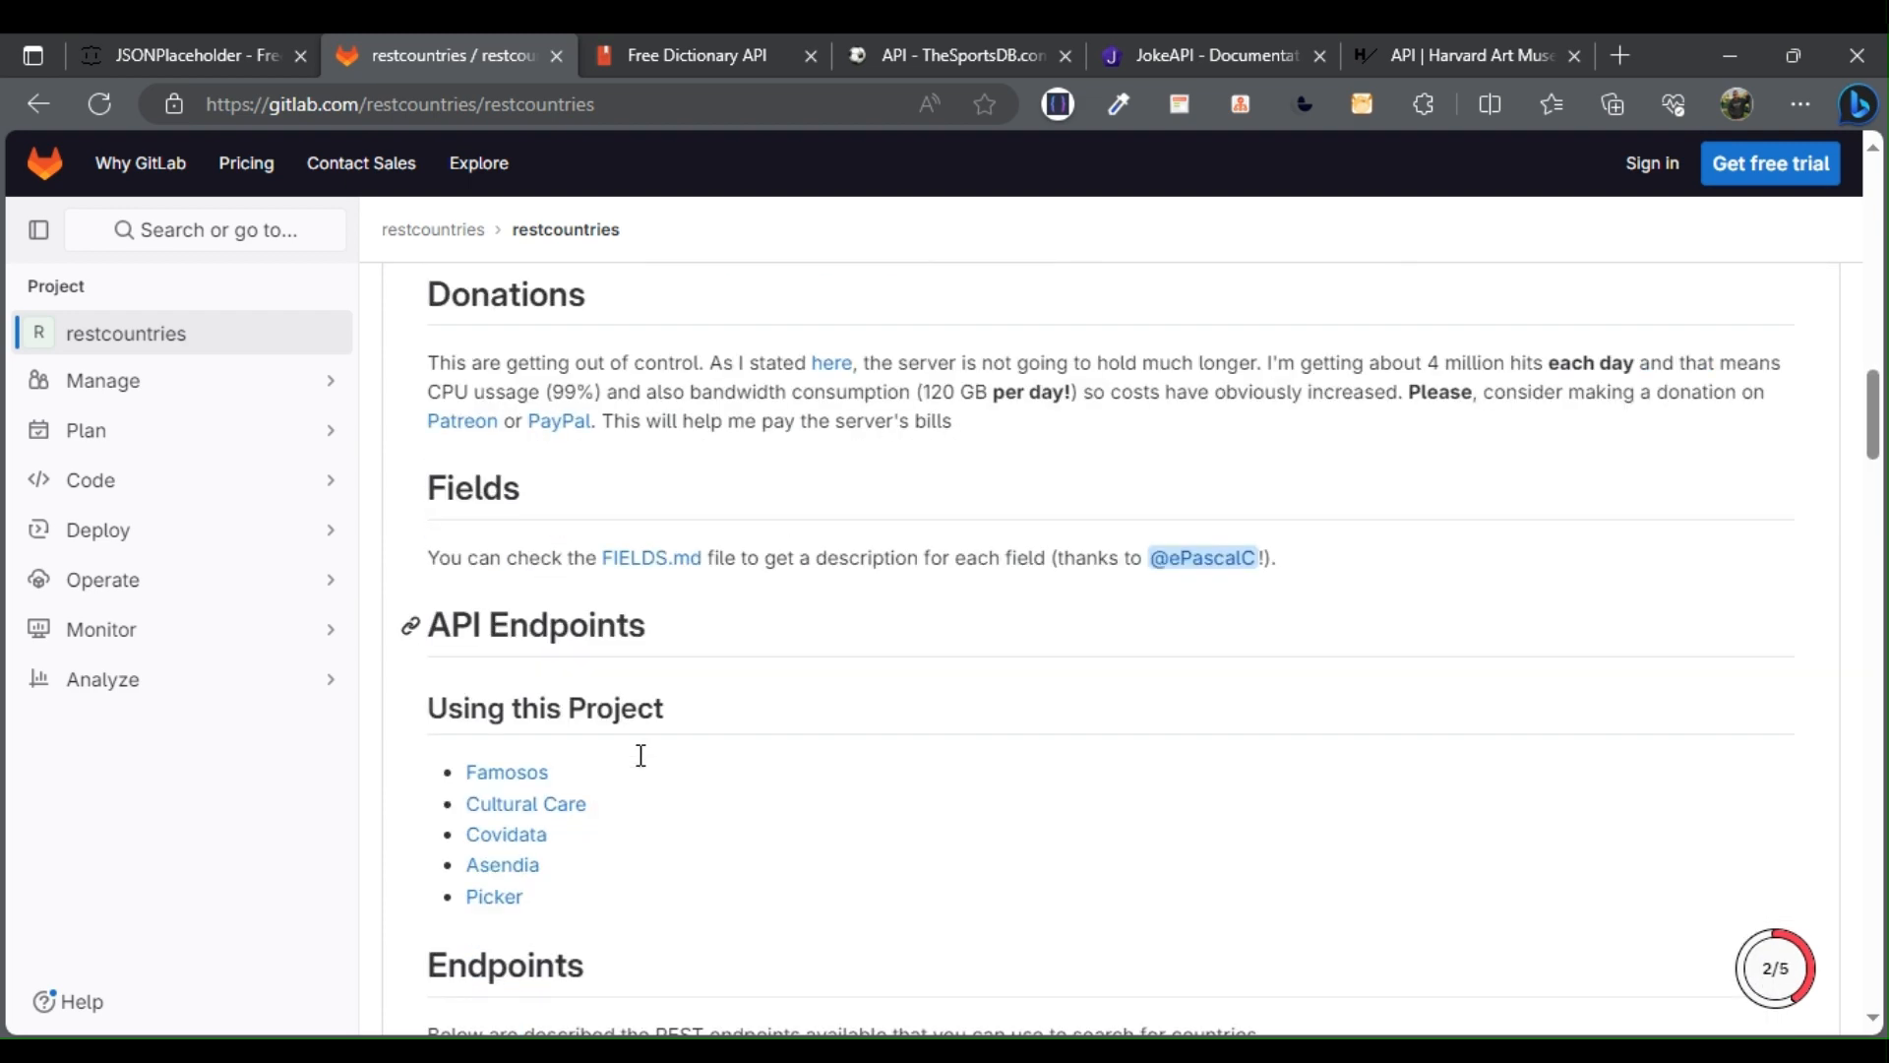
# Step: Read the Free Dictionary API usage and full 'hello' sample response, then return upward
pyautogui.click(698, 55)
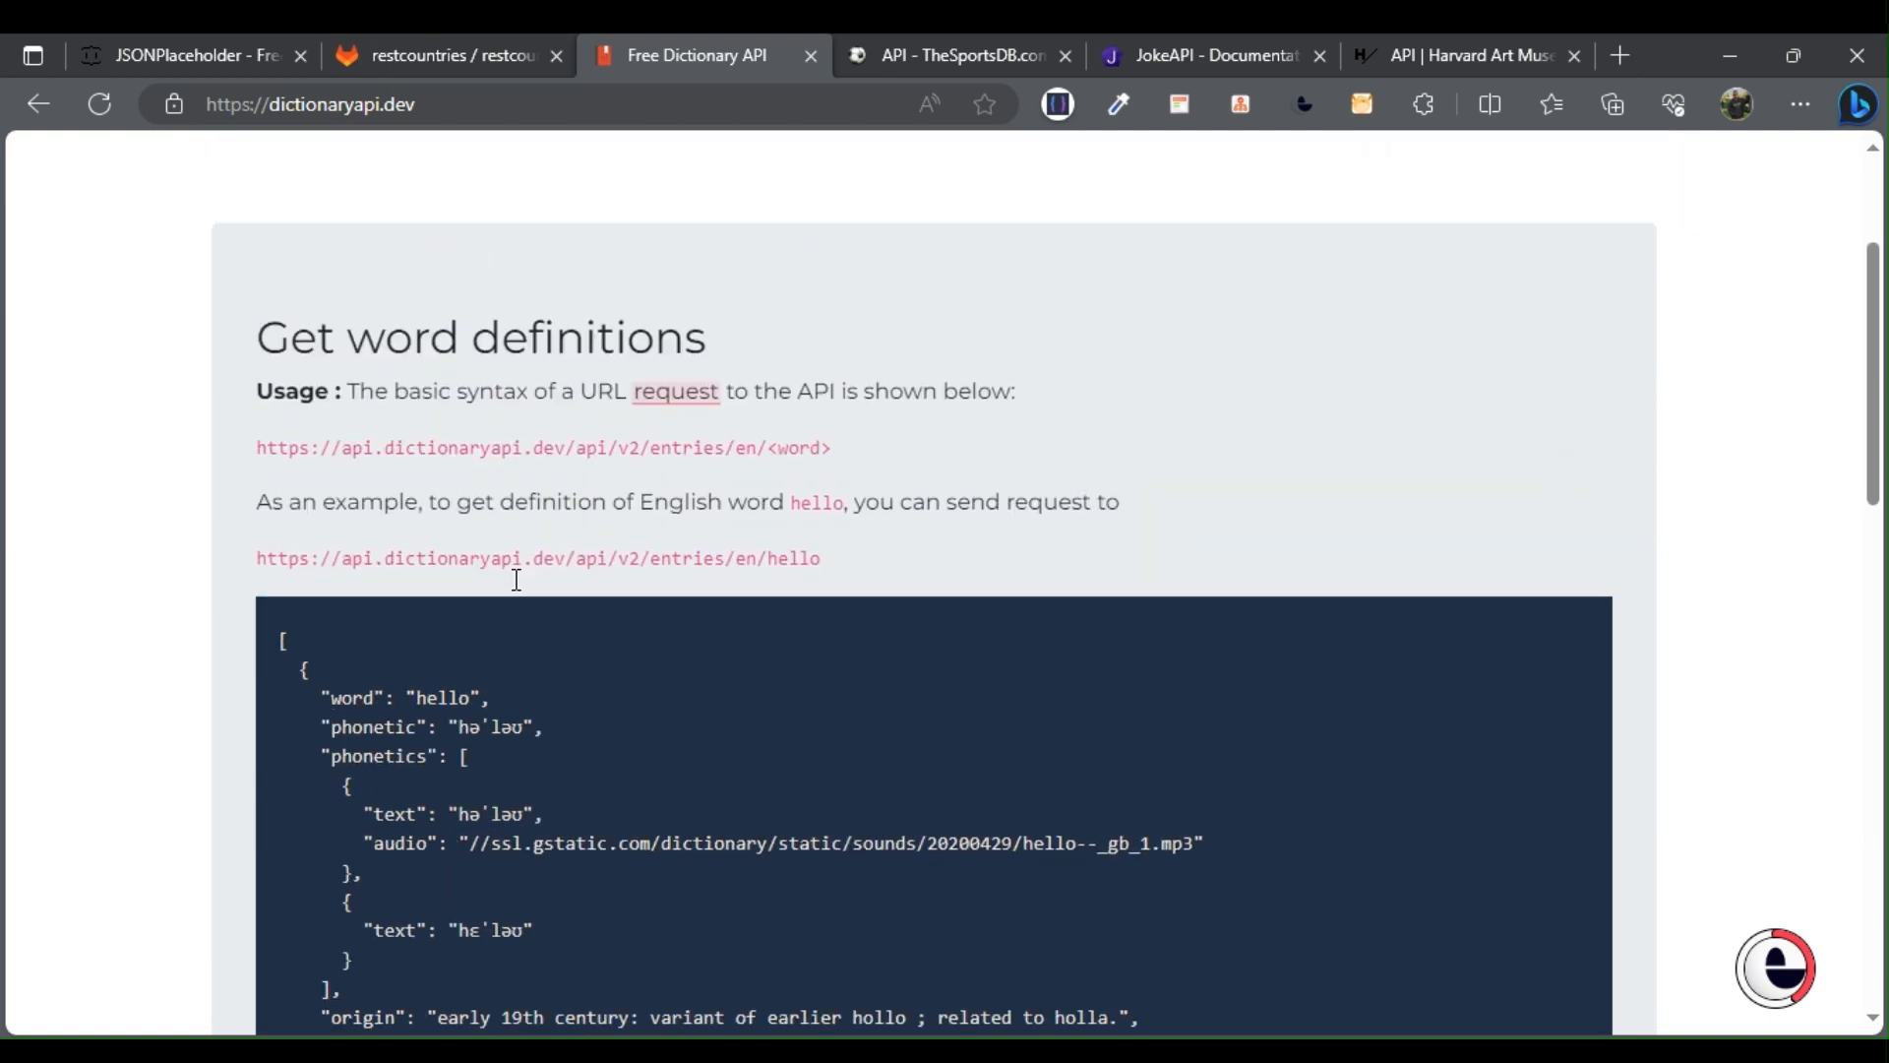
pyautogui.scroll(3)
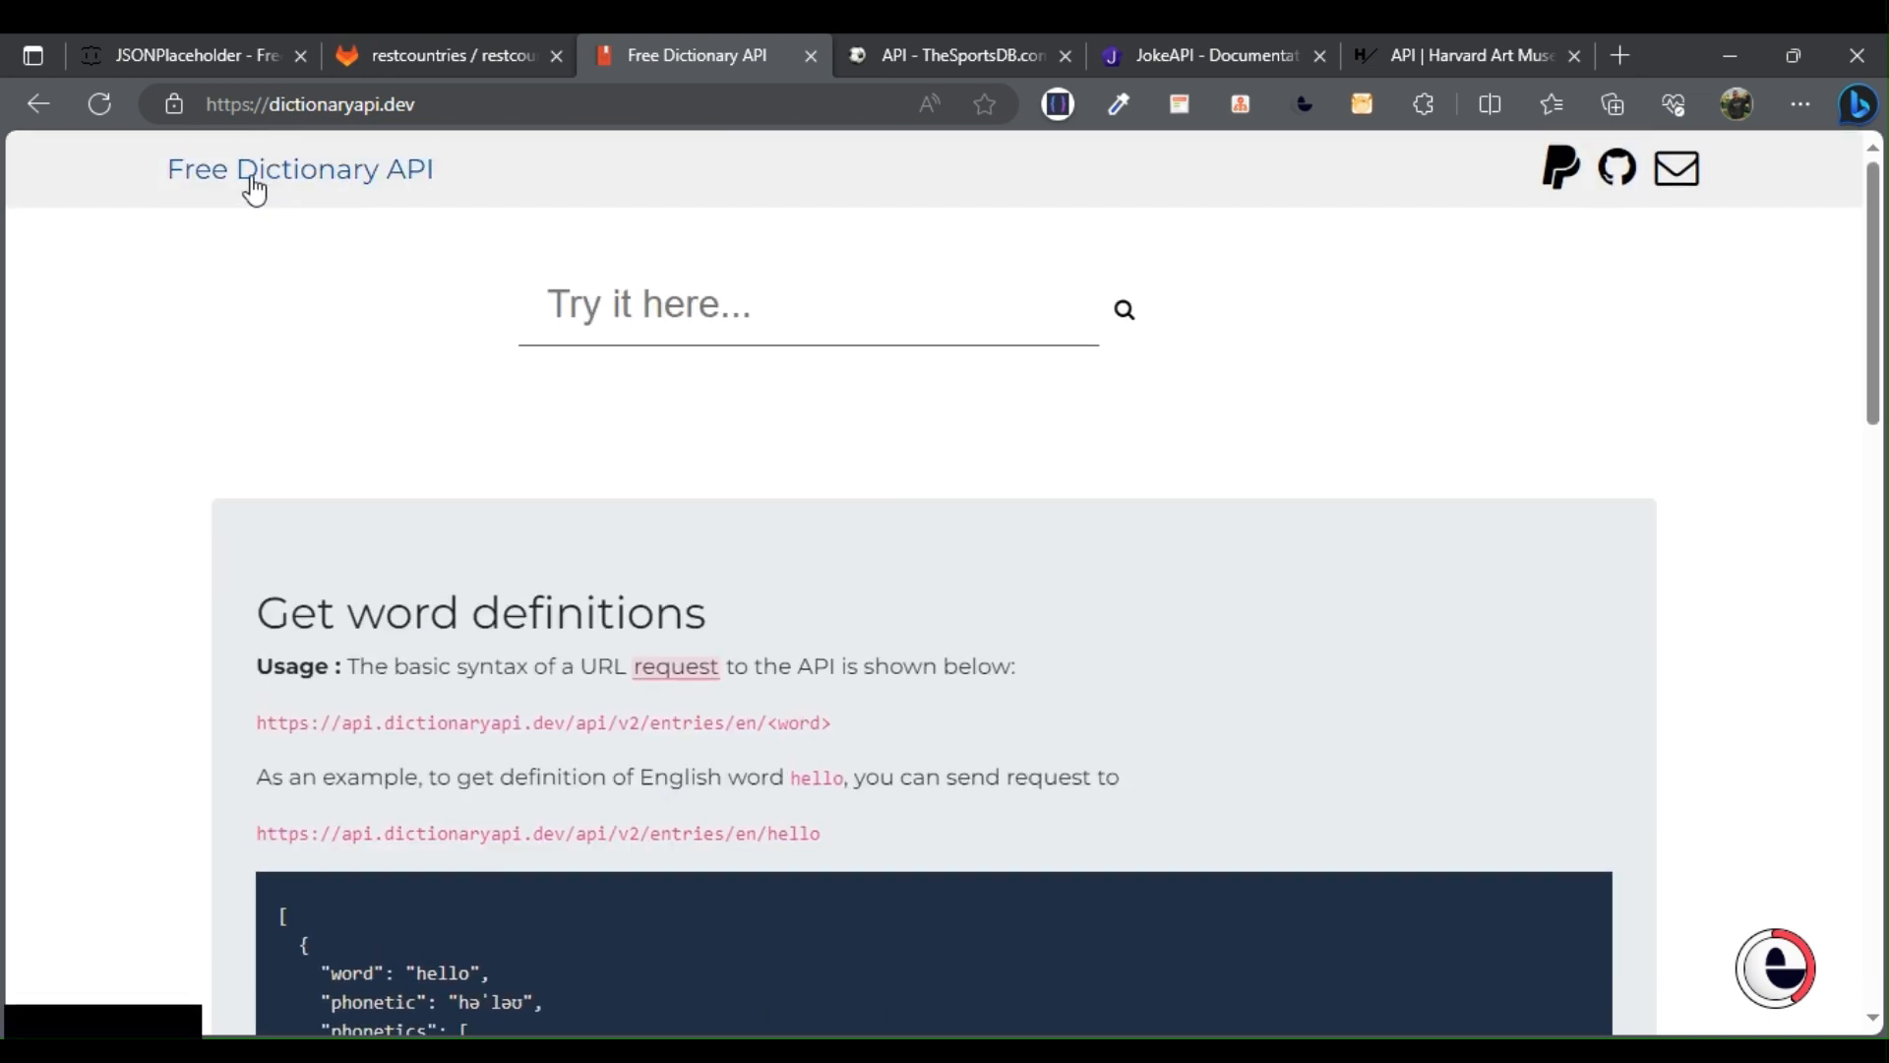
pyautogui.scroll(-3)
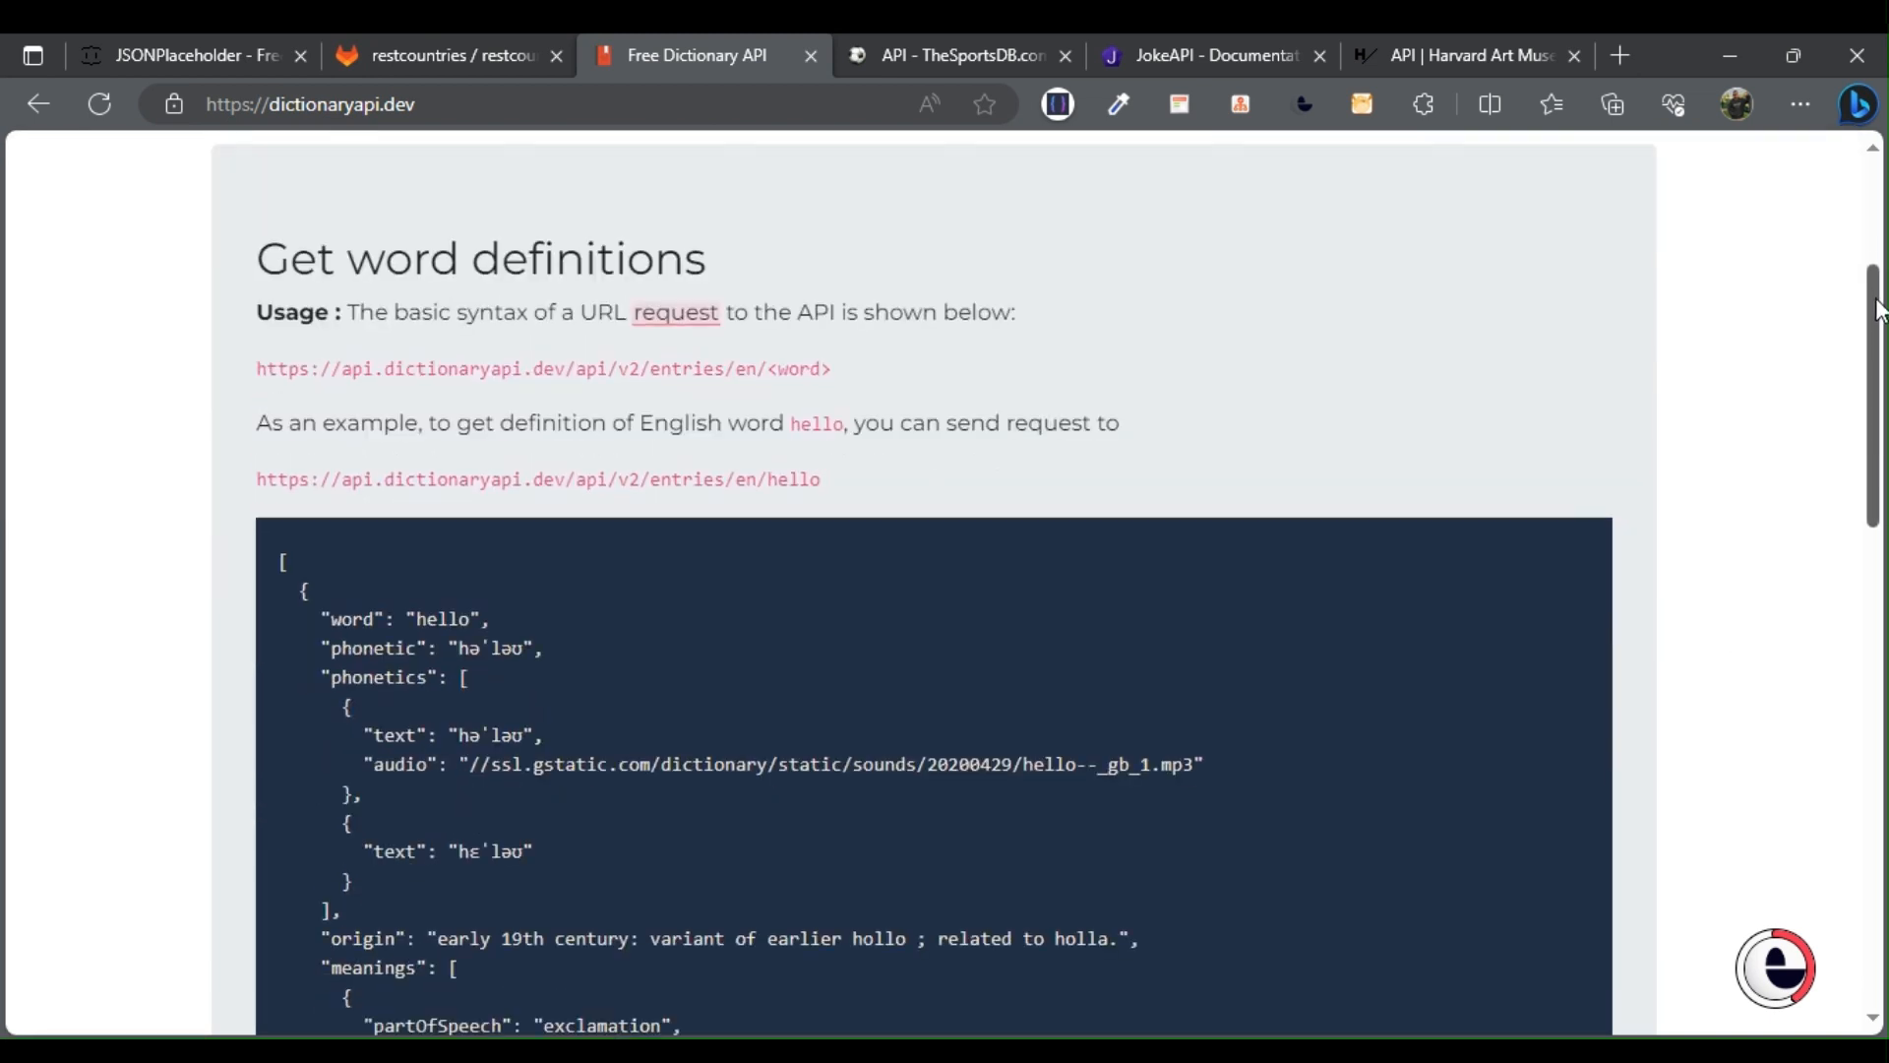
pyautogui.scroll(-3)
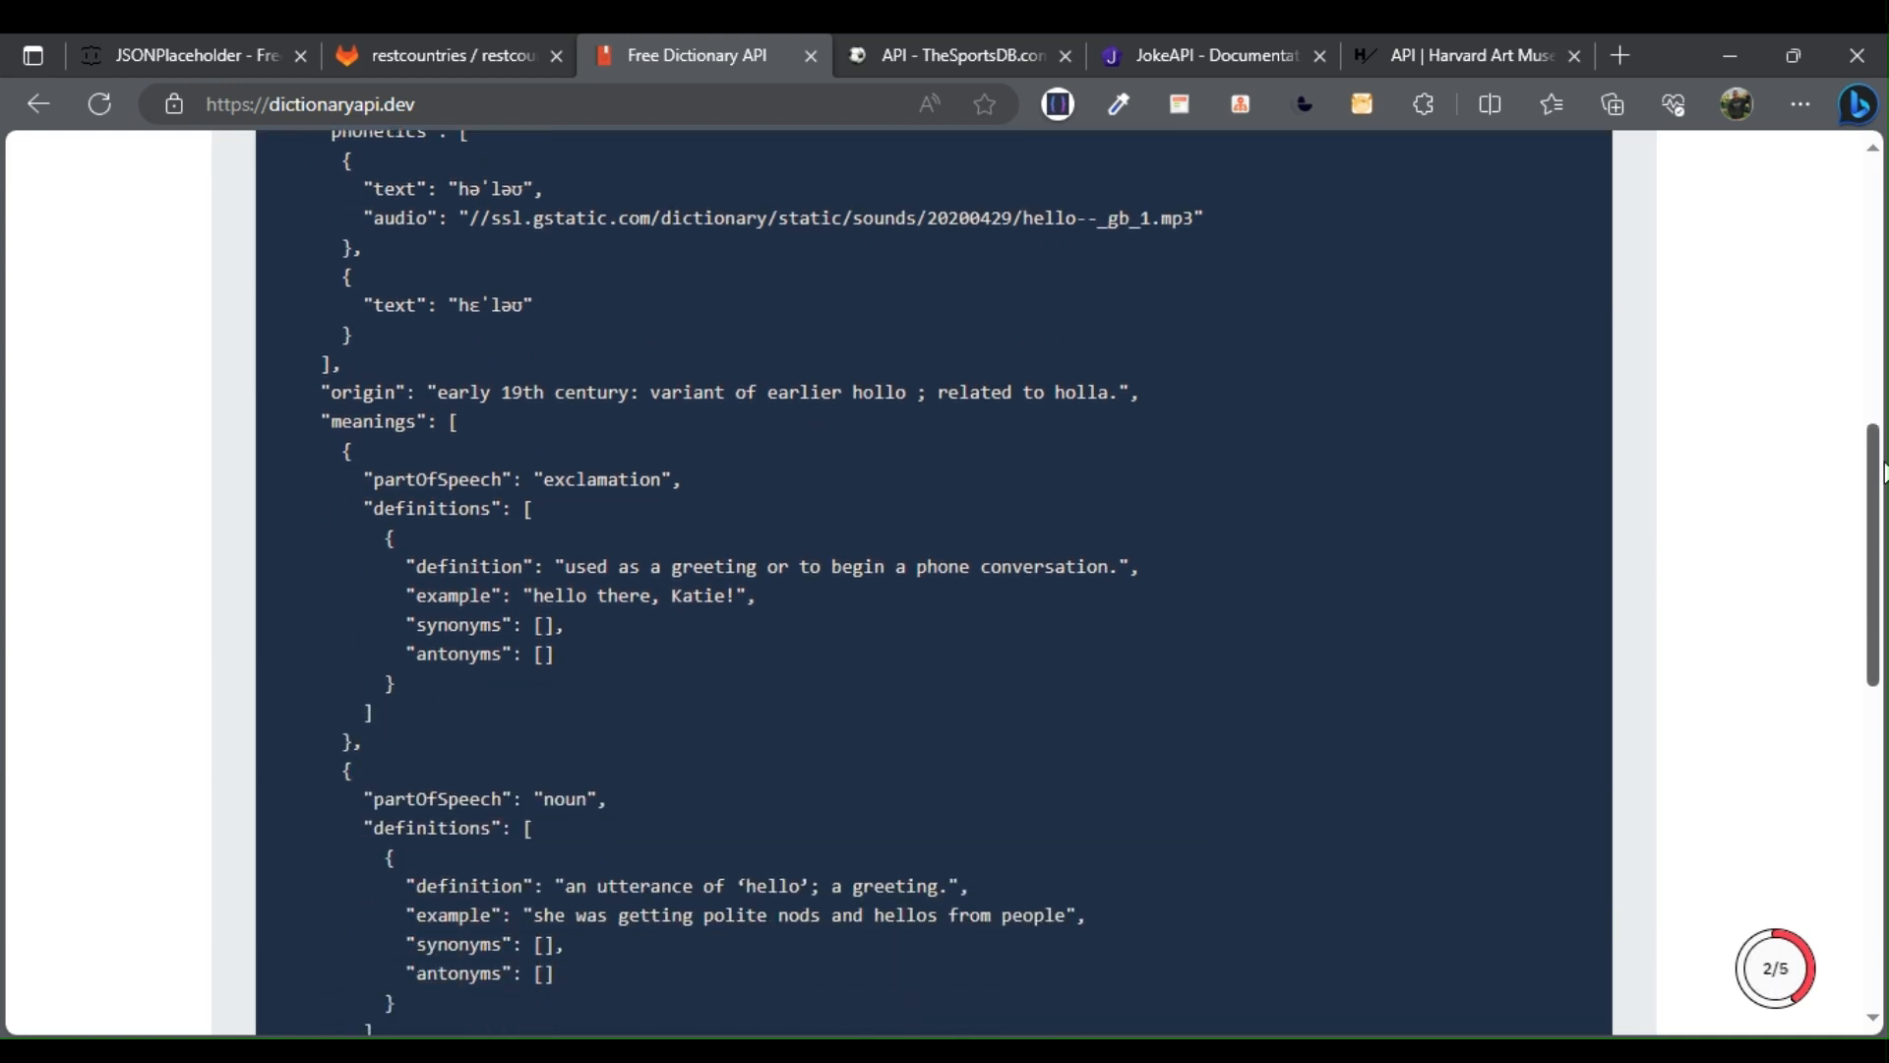
pyautogui.scroll(-3)
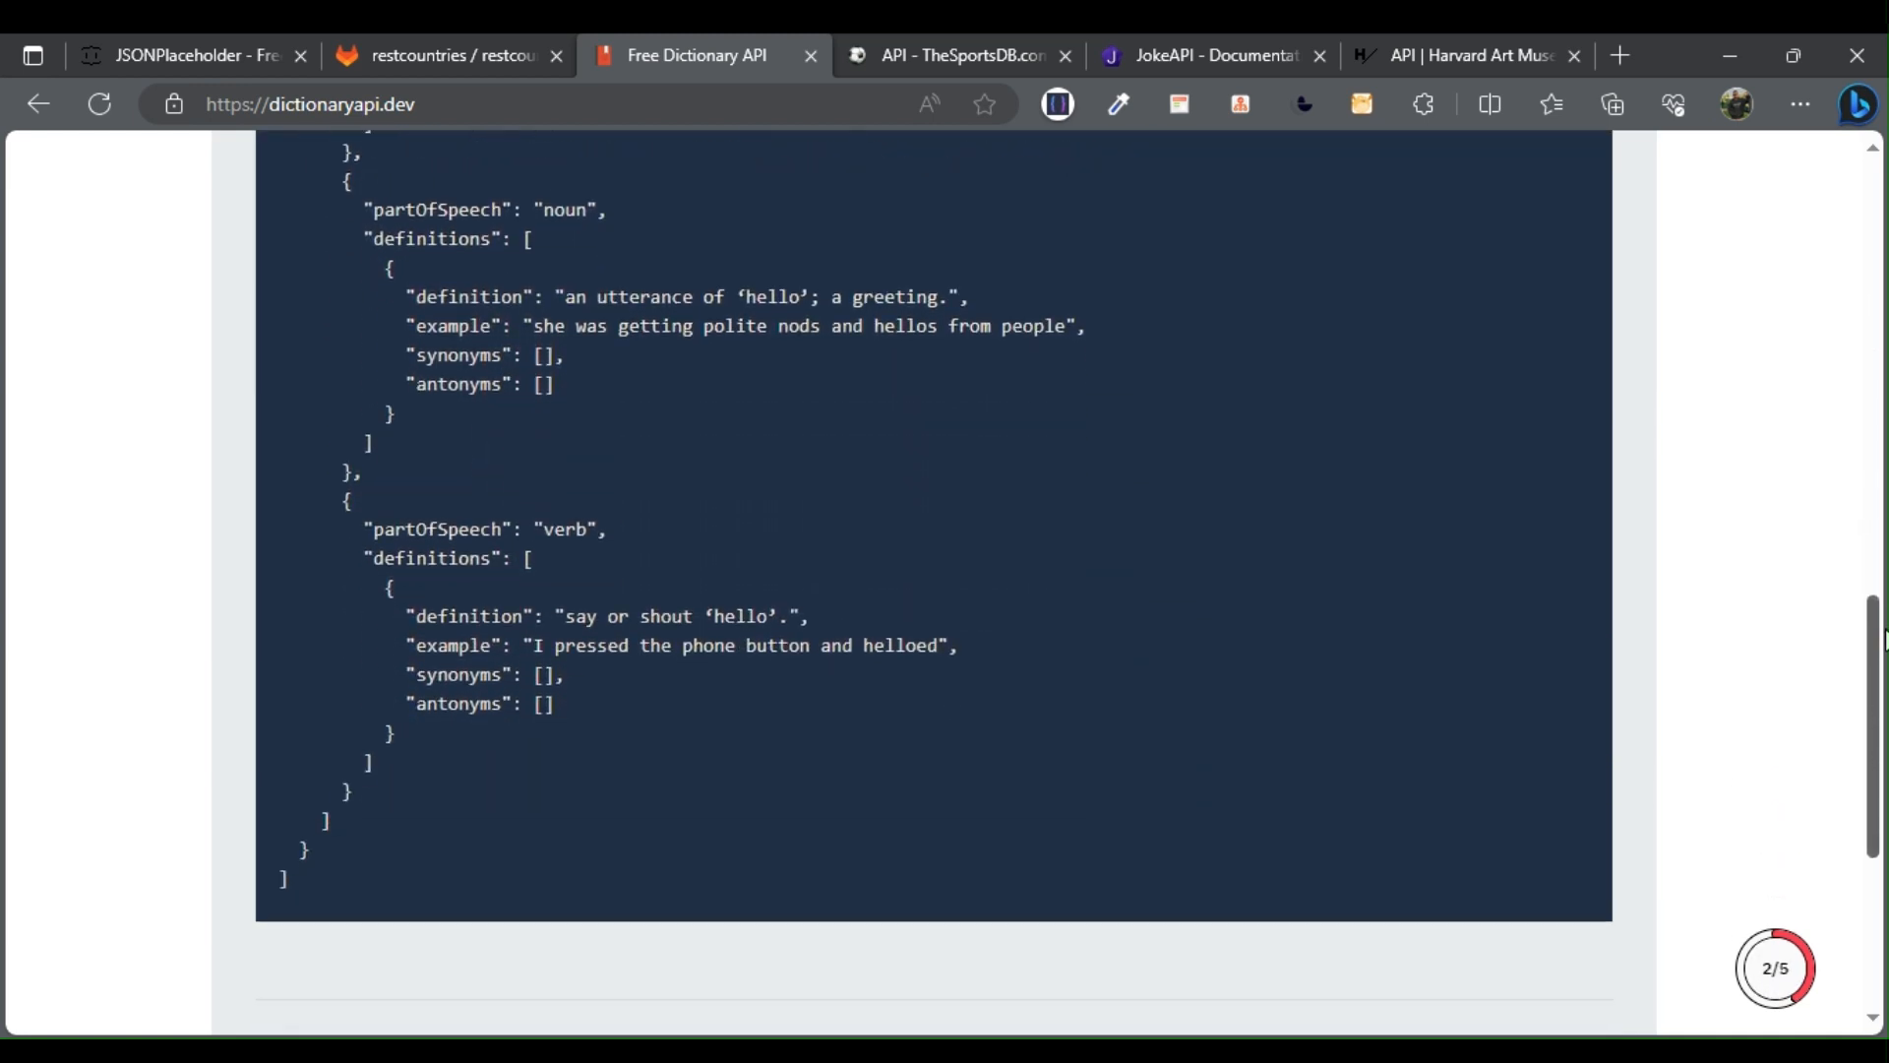
pyautogui.scroll(3)
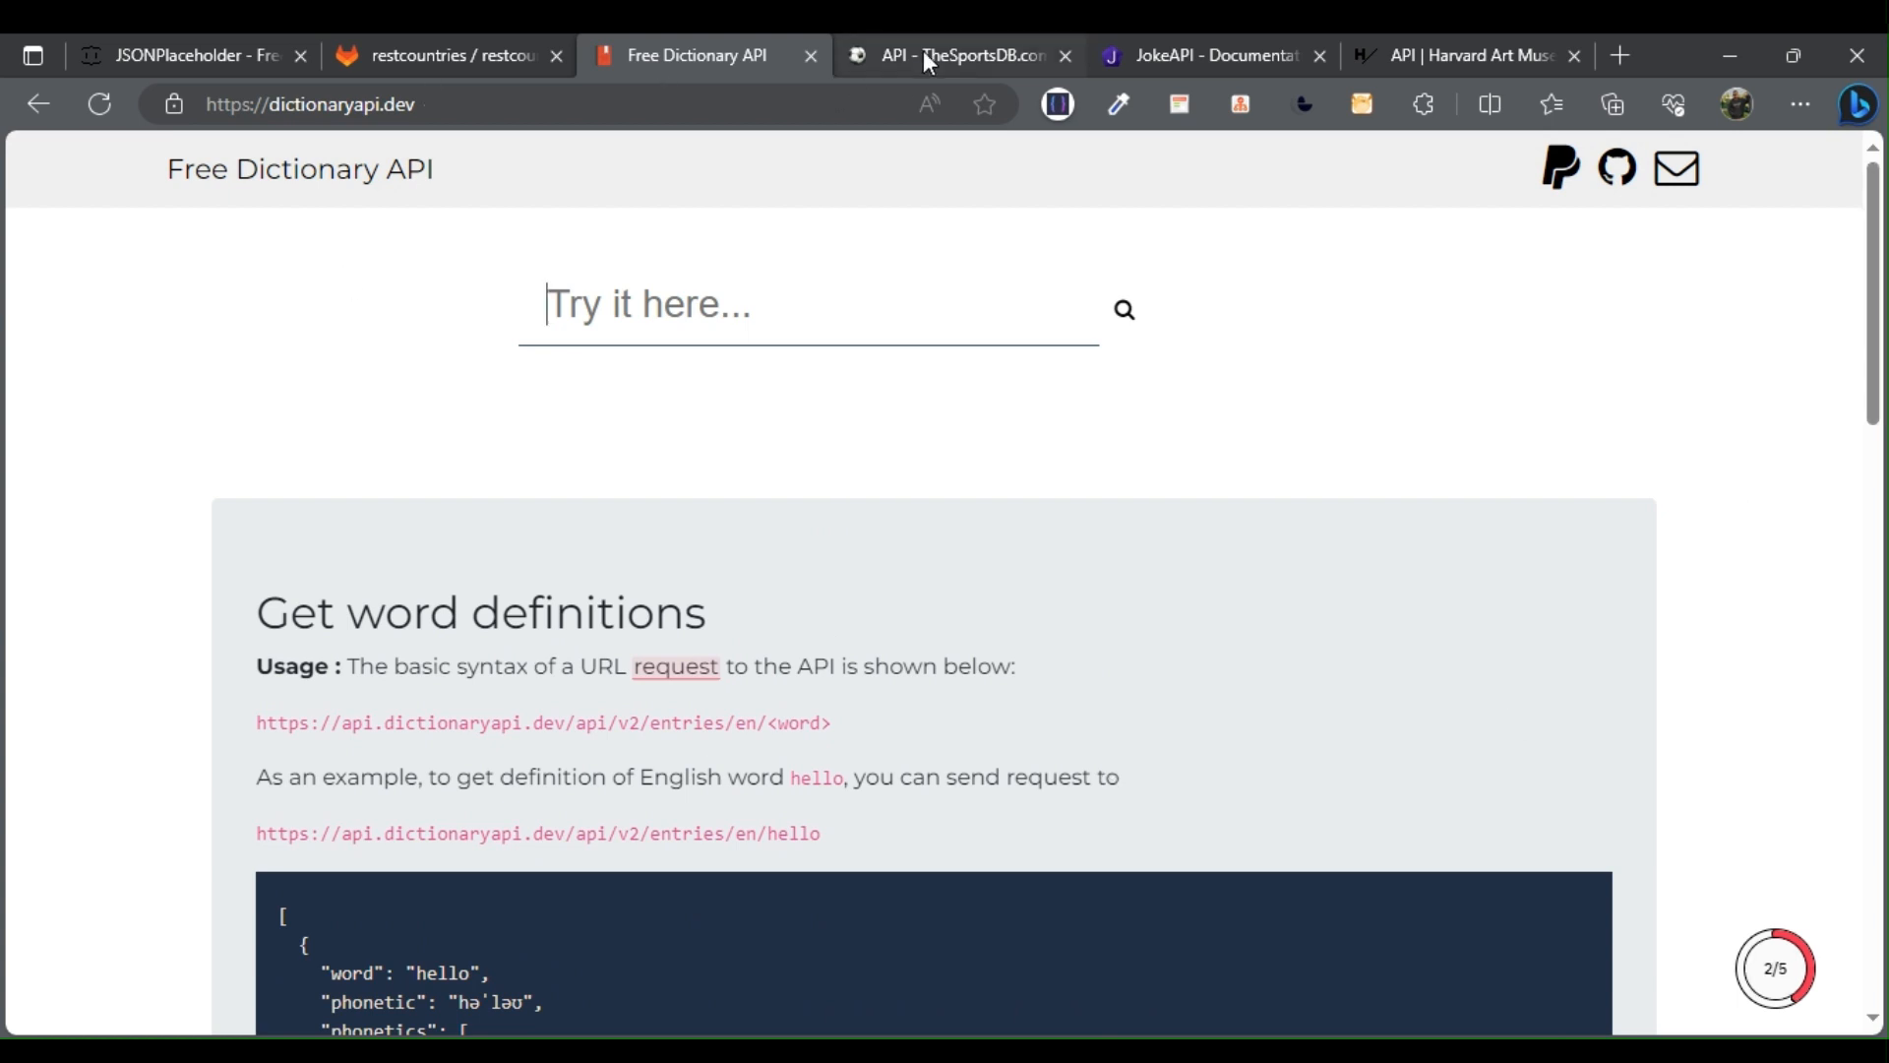
# Step: Review TheSportsDB Search and List endpoints, then switch to the JokeAPI documentation
pyautogui.click(952, 55)
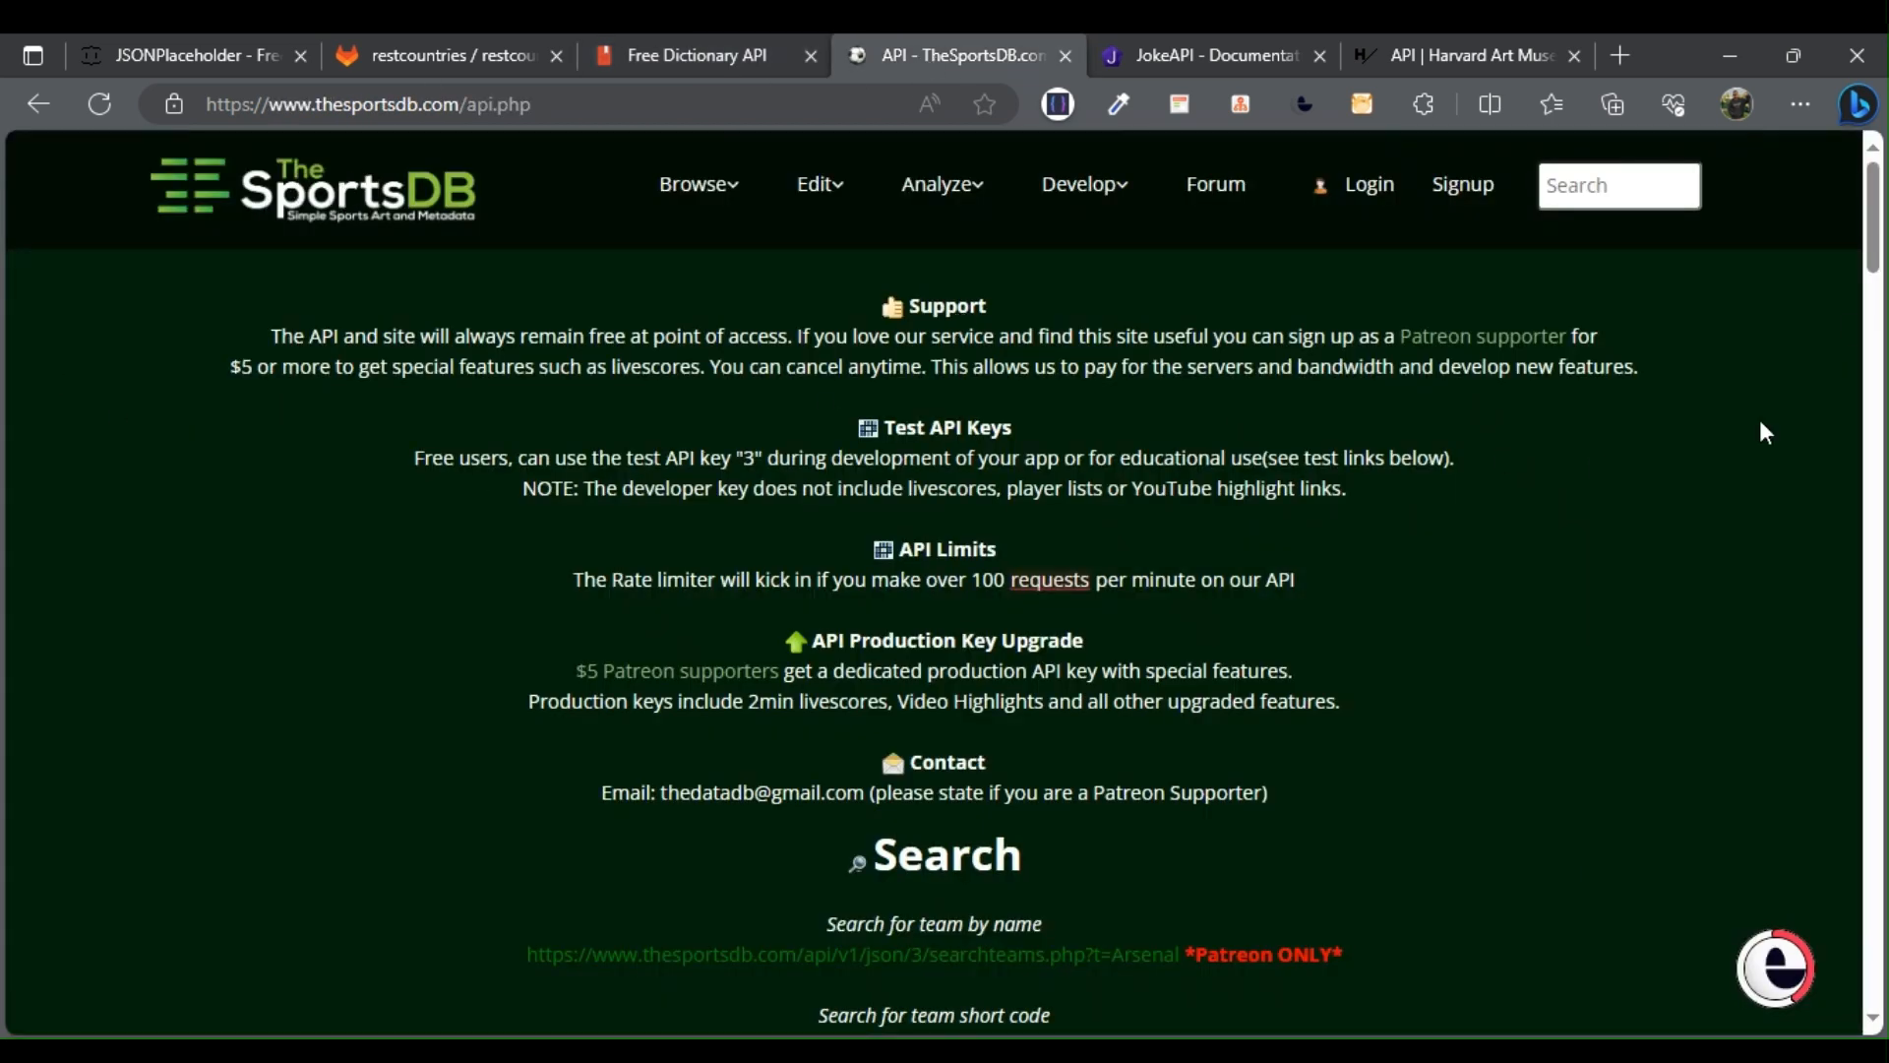
pyautogui.scroll(-3)
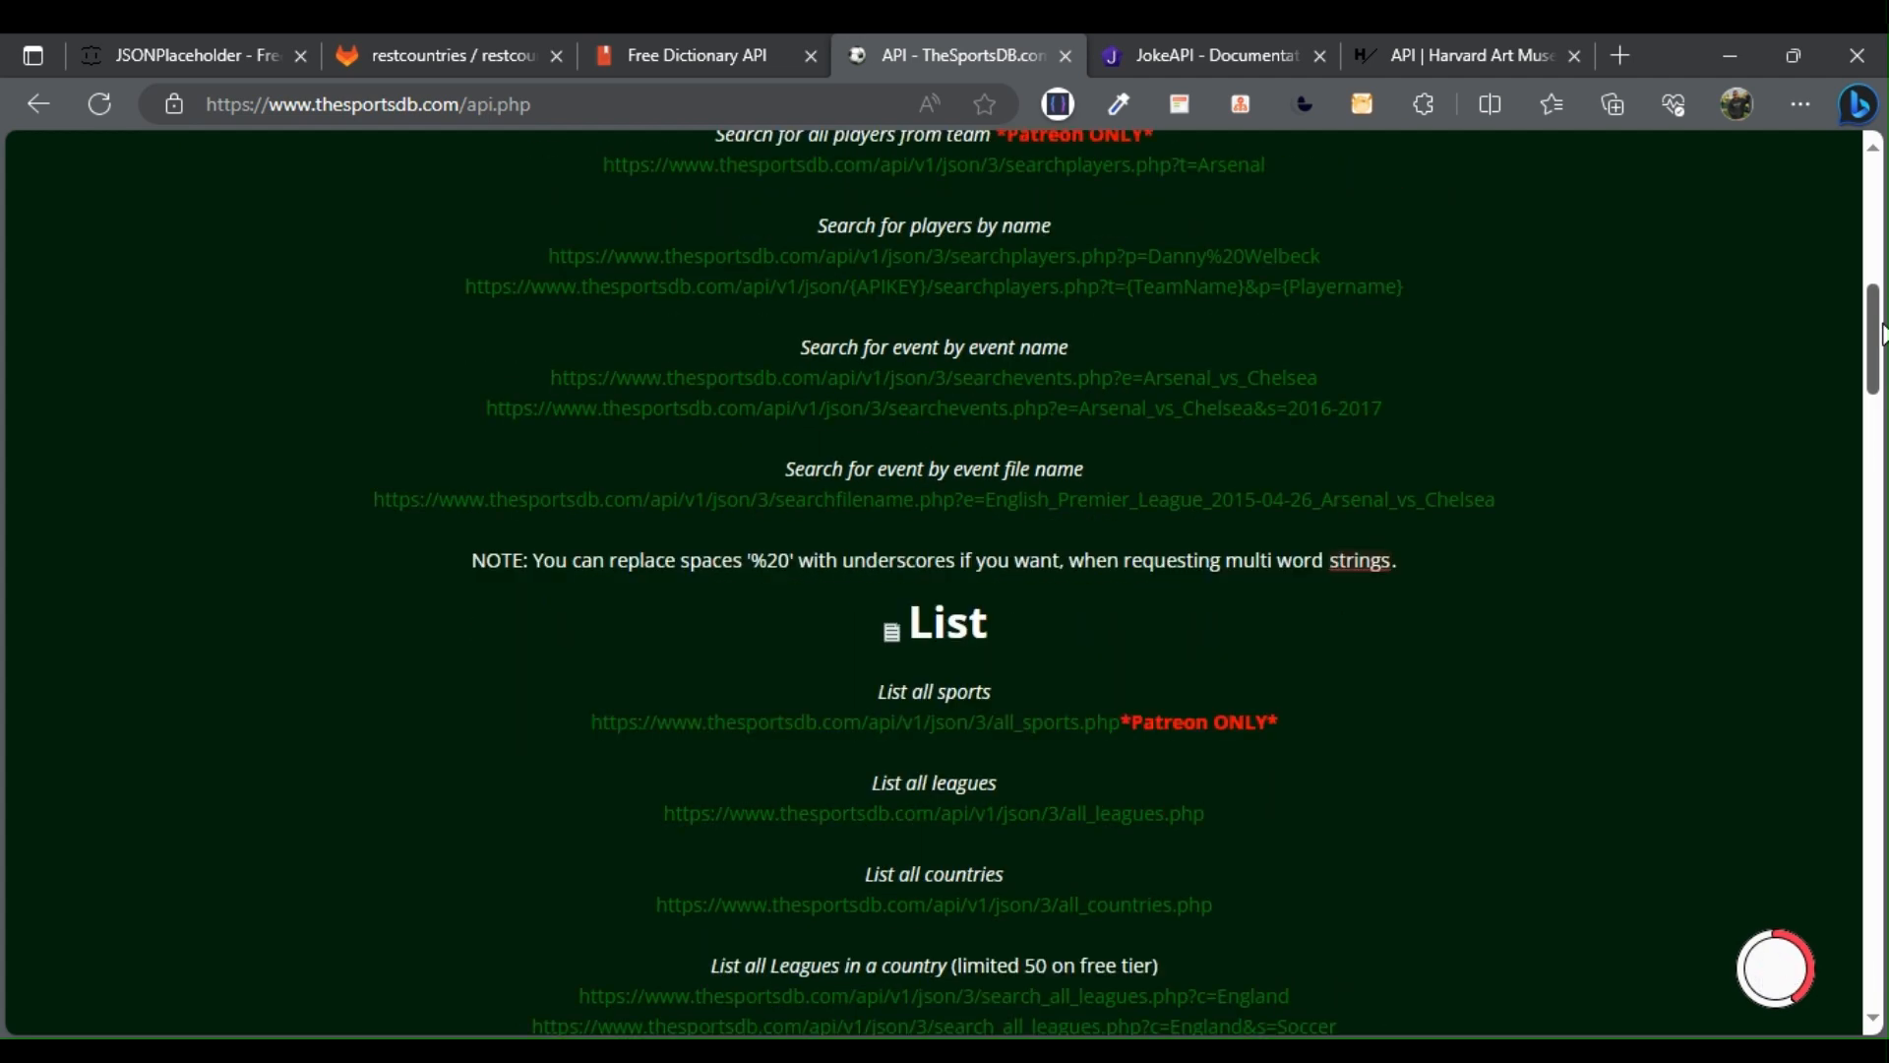
pyautogui.scroll(-3)
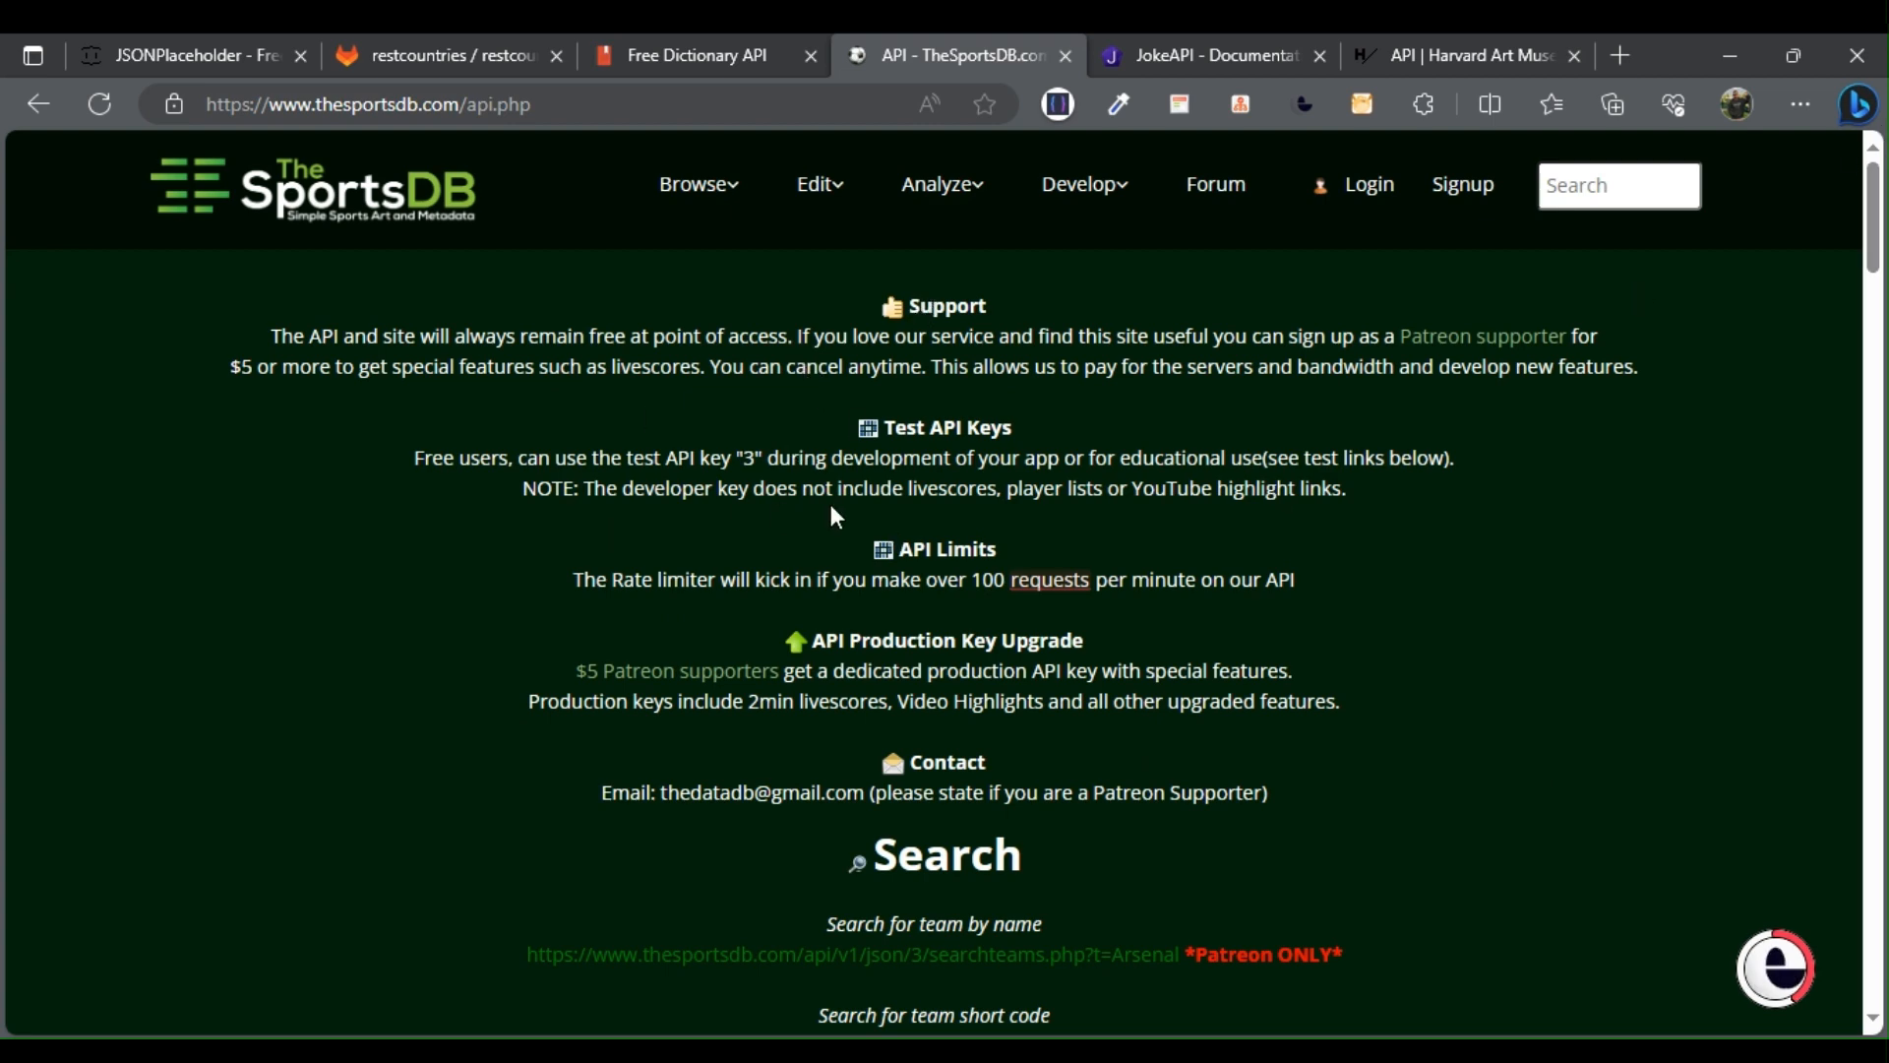
pyautogui.click(1206, 55)
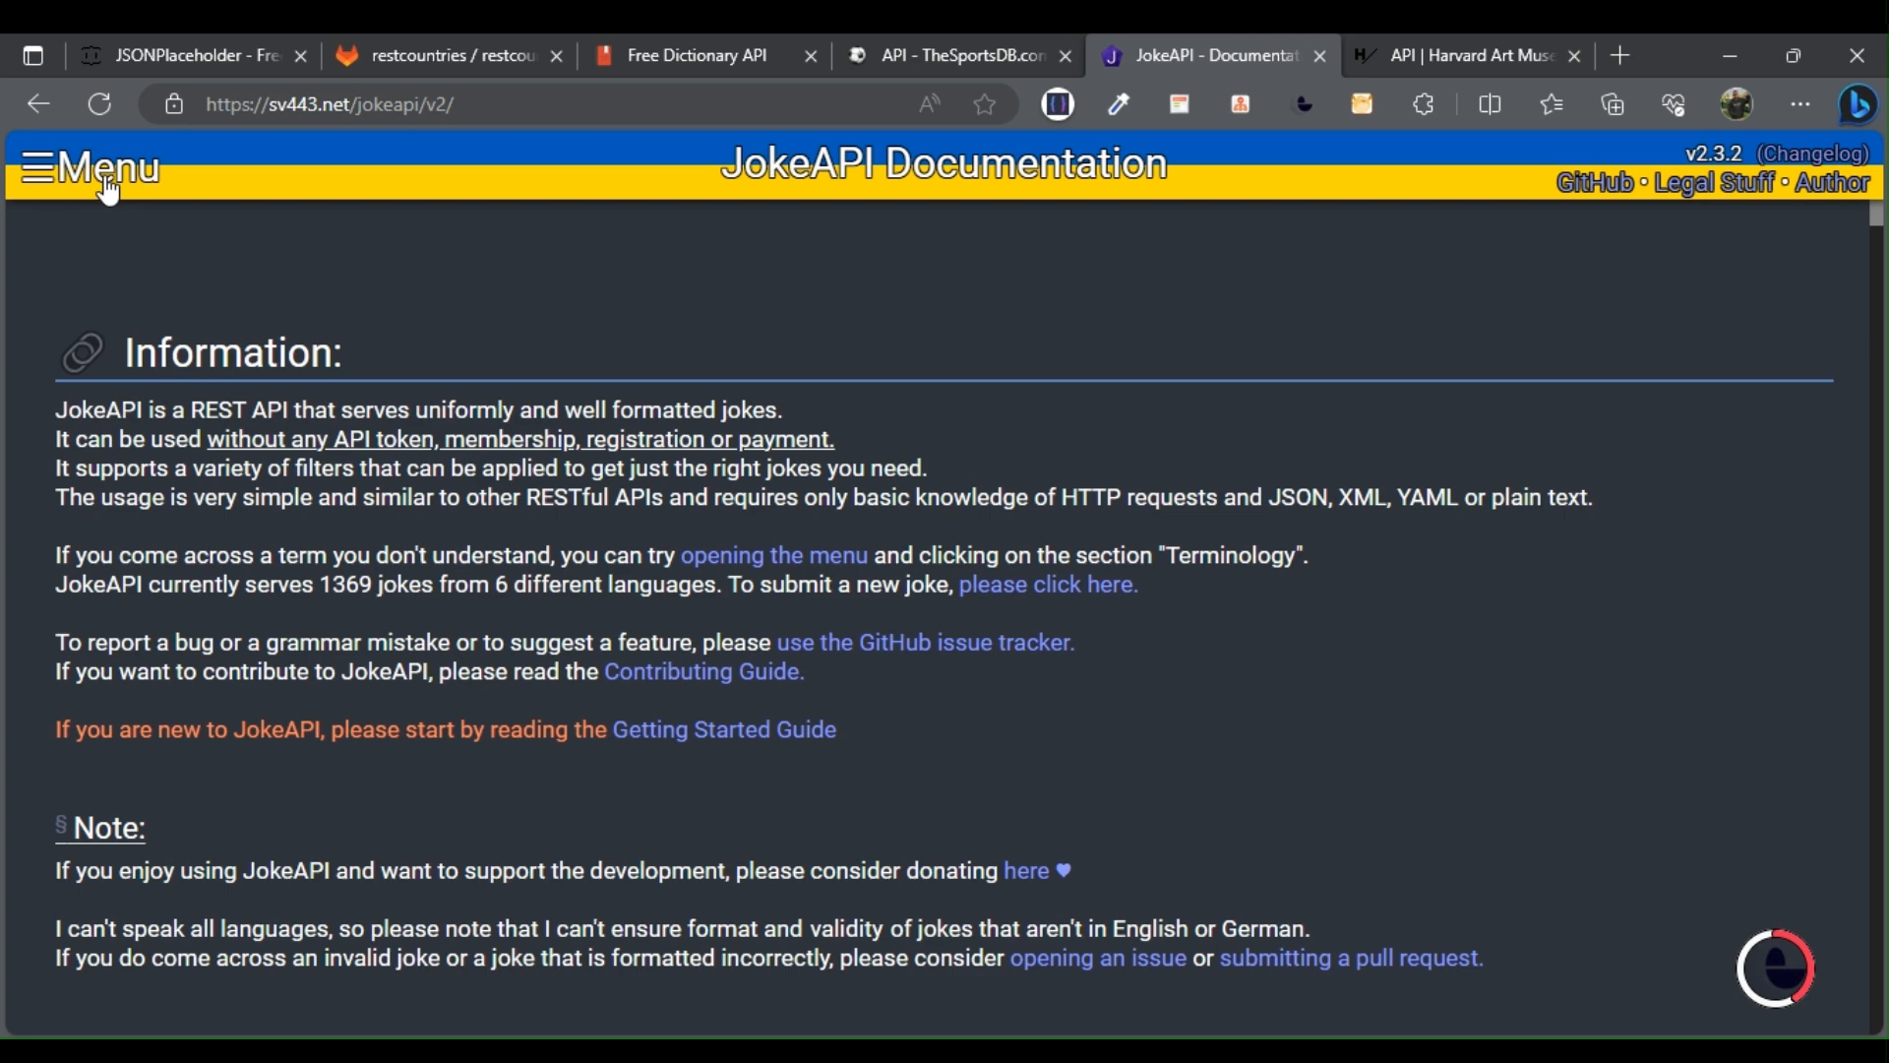
pyautogui.moveTo(1260, 207)
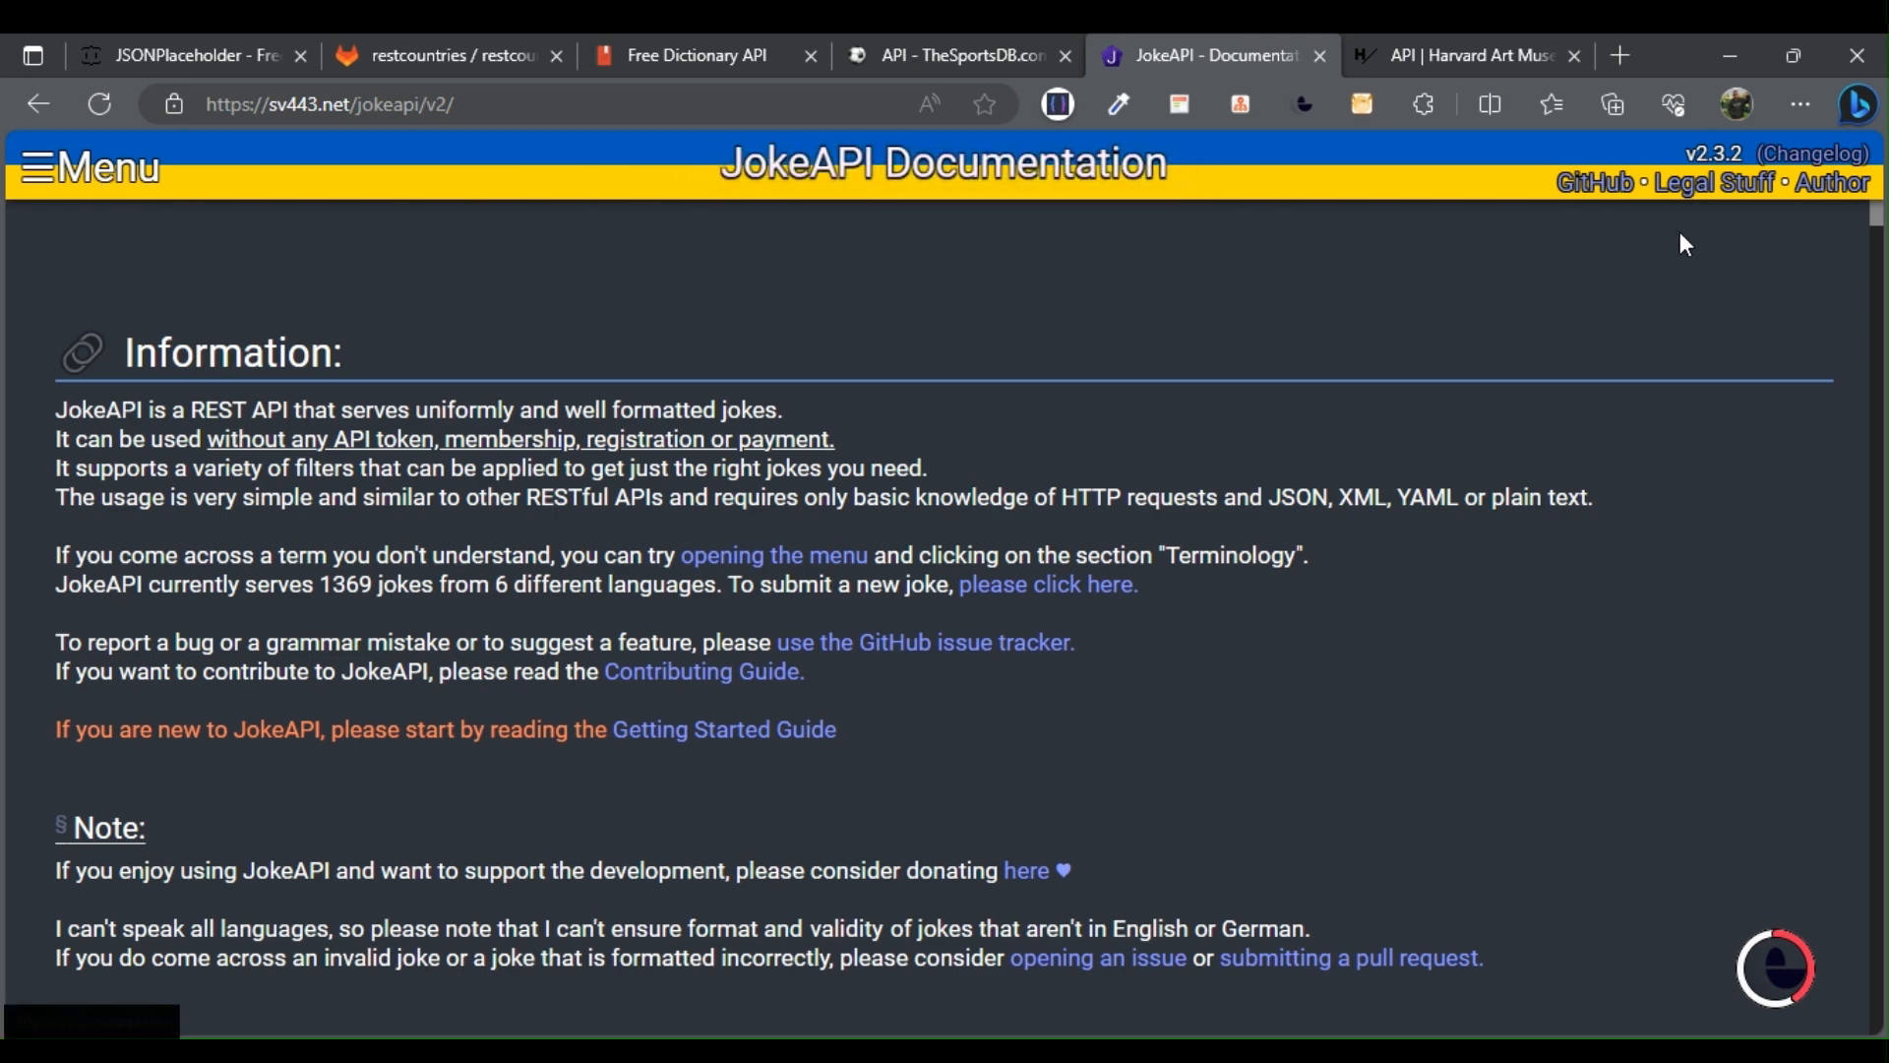
# Step: Read JokeAPI past News to the Try it out form, then switch to Harvard Art Museums
pyautogui.scroll(-3)
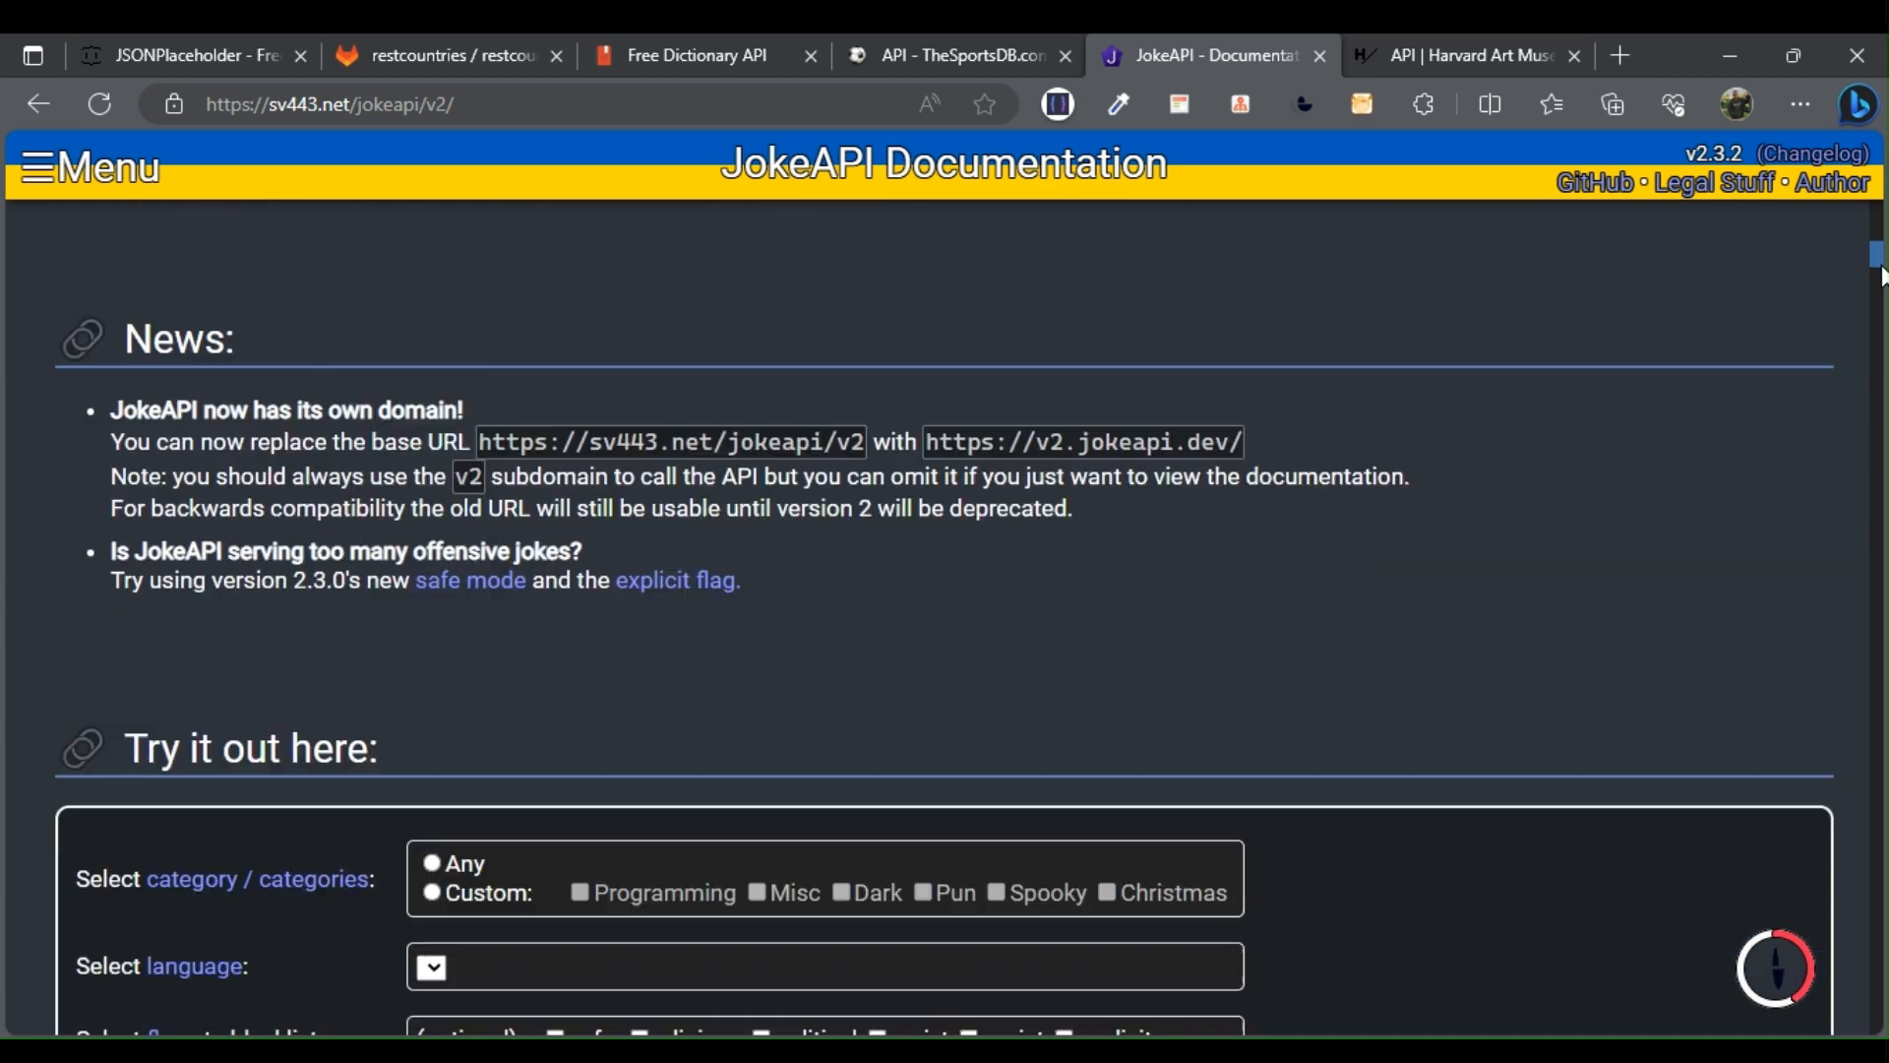
pyautogui.scroll(-3)
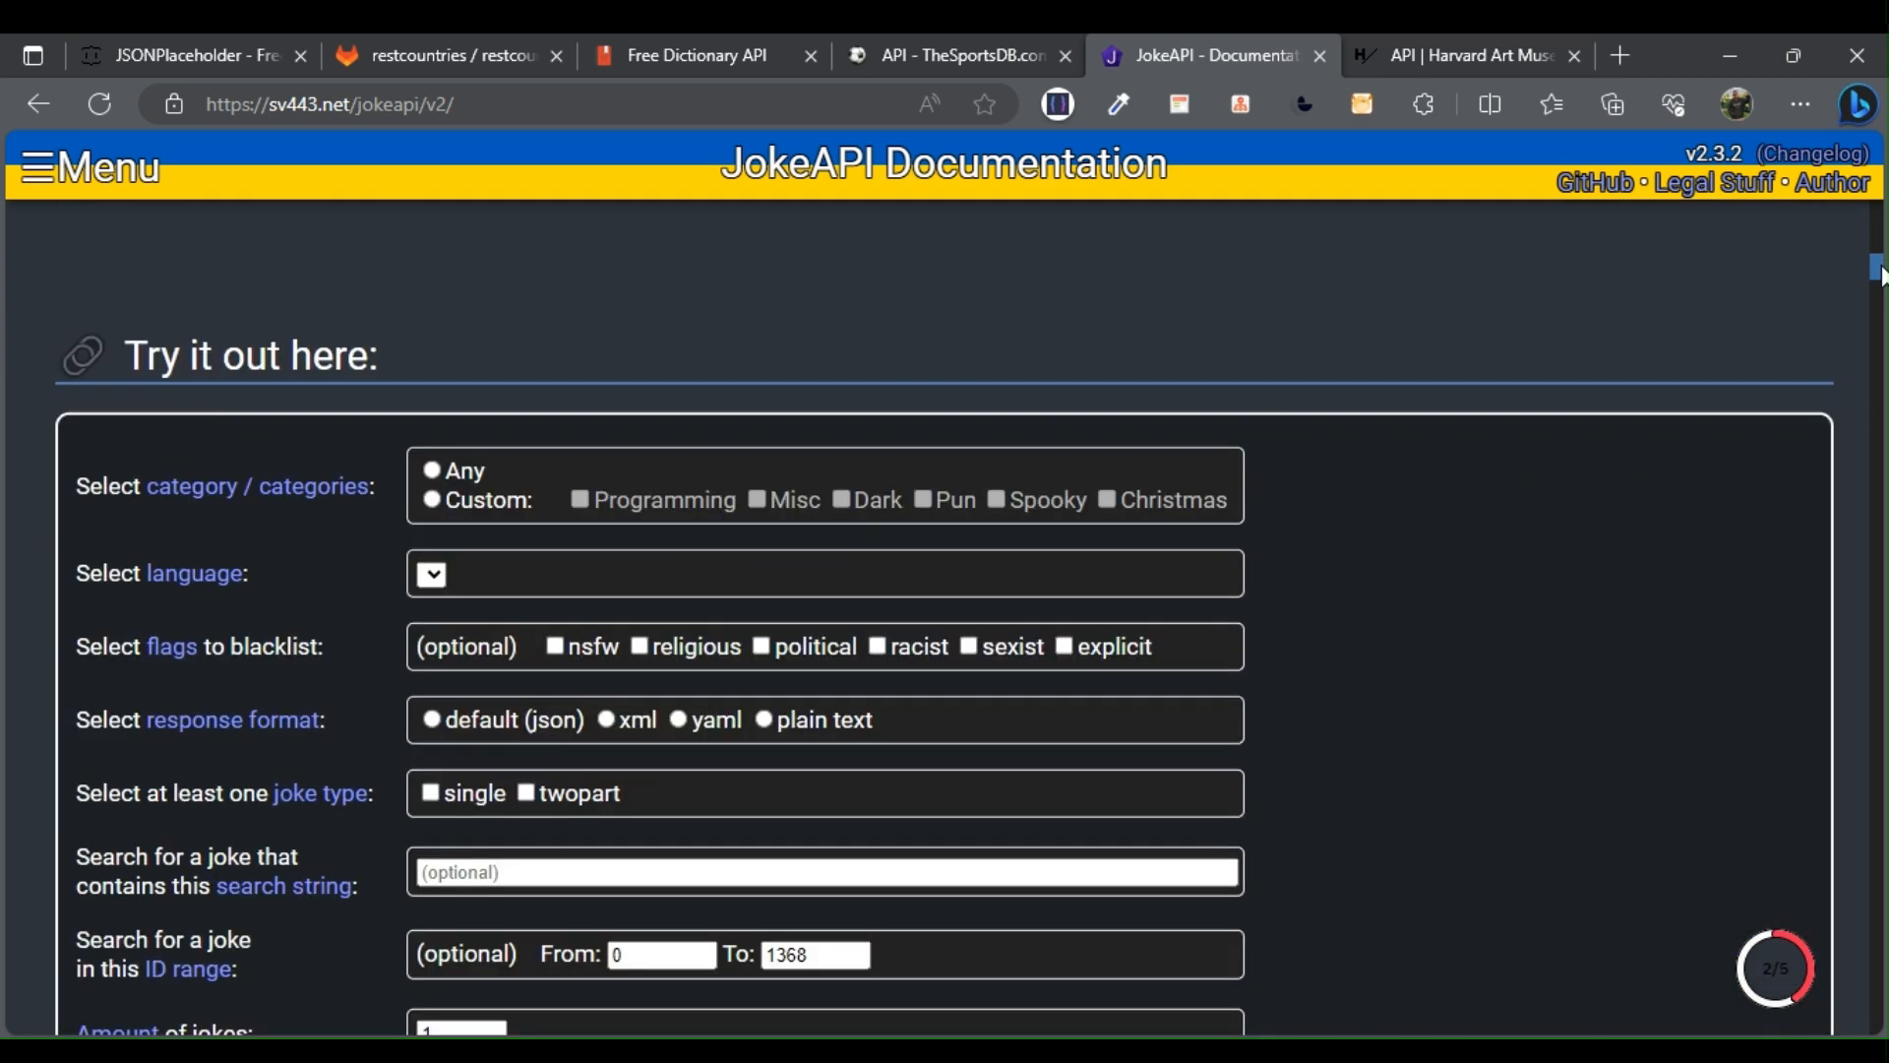
pyautogui.click(1461, 55)
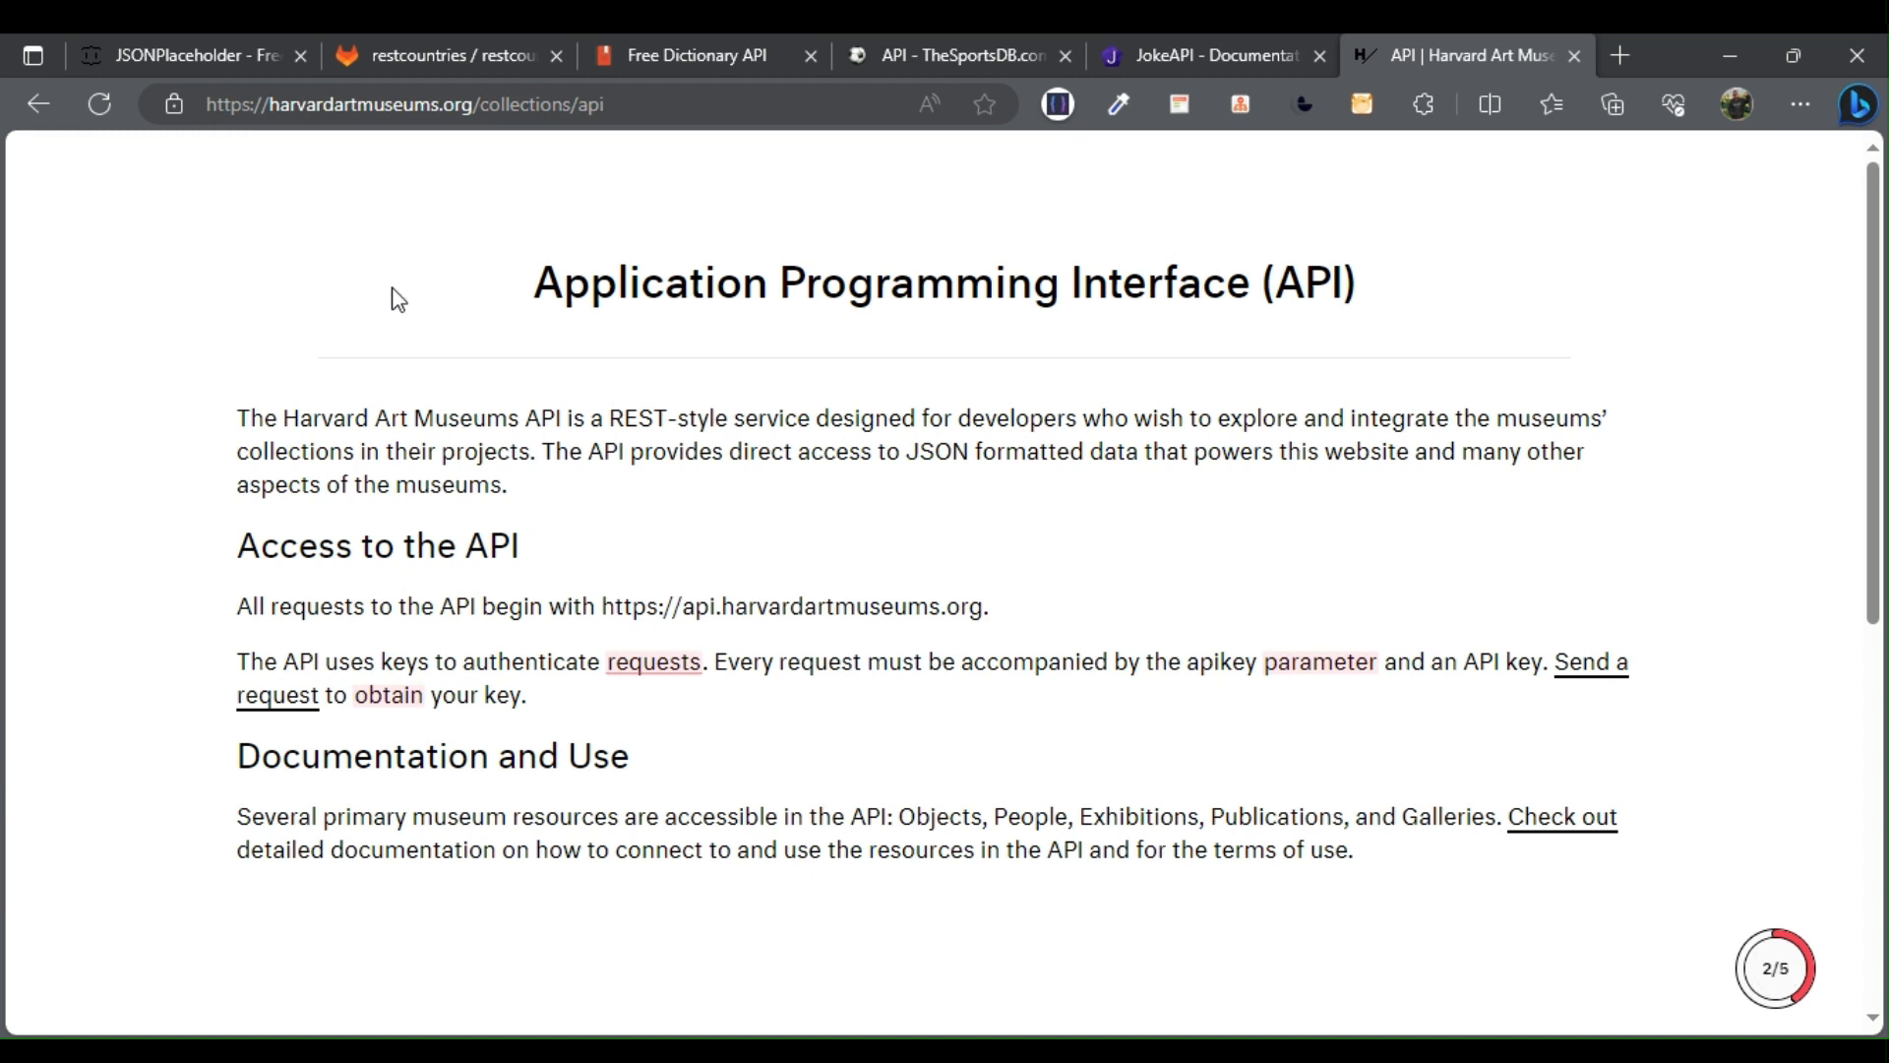
# Step: Read the Harvard Art Museums API introduction, access rules and documentation overview
pyautogui.moveTo(236, 418); pyautogui.dragTo(494, 418)
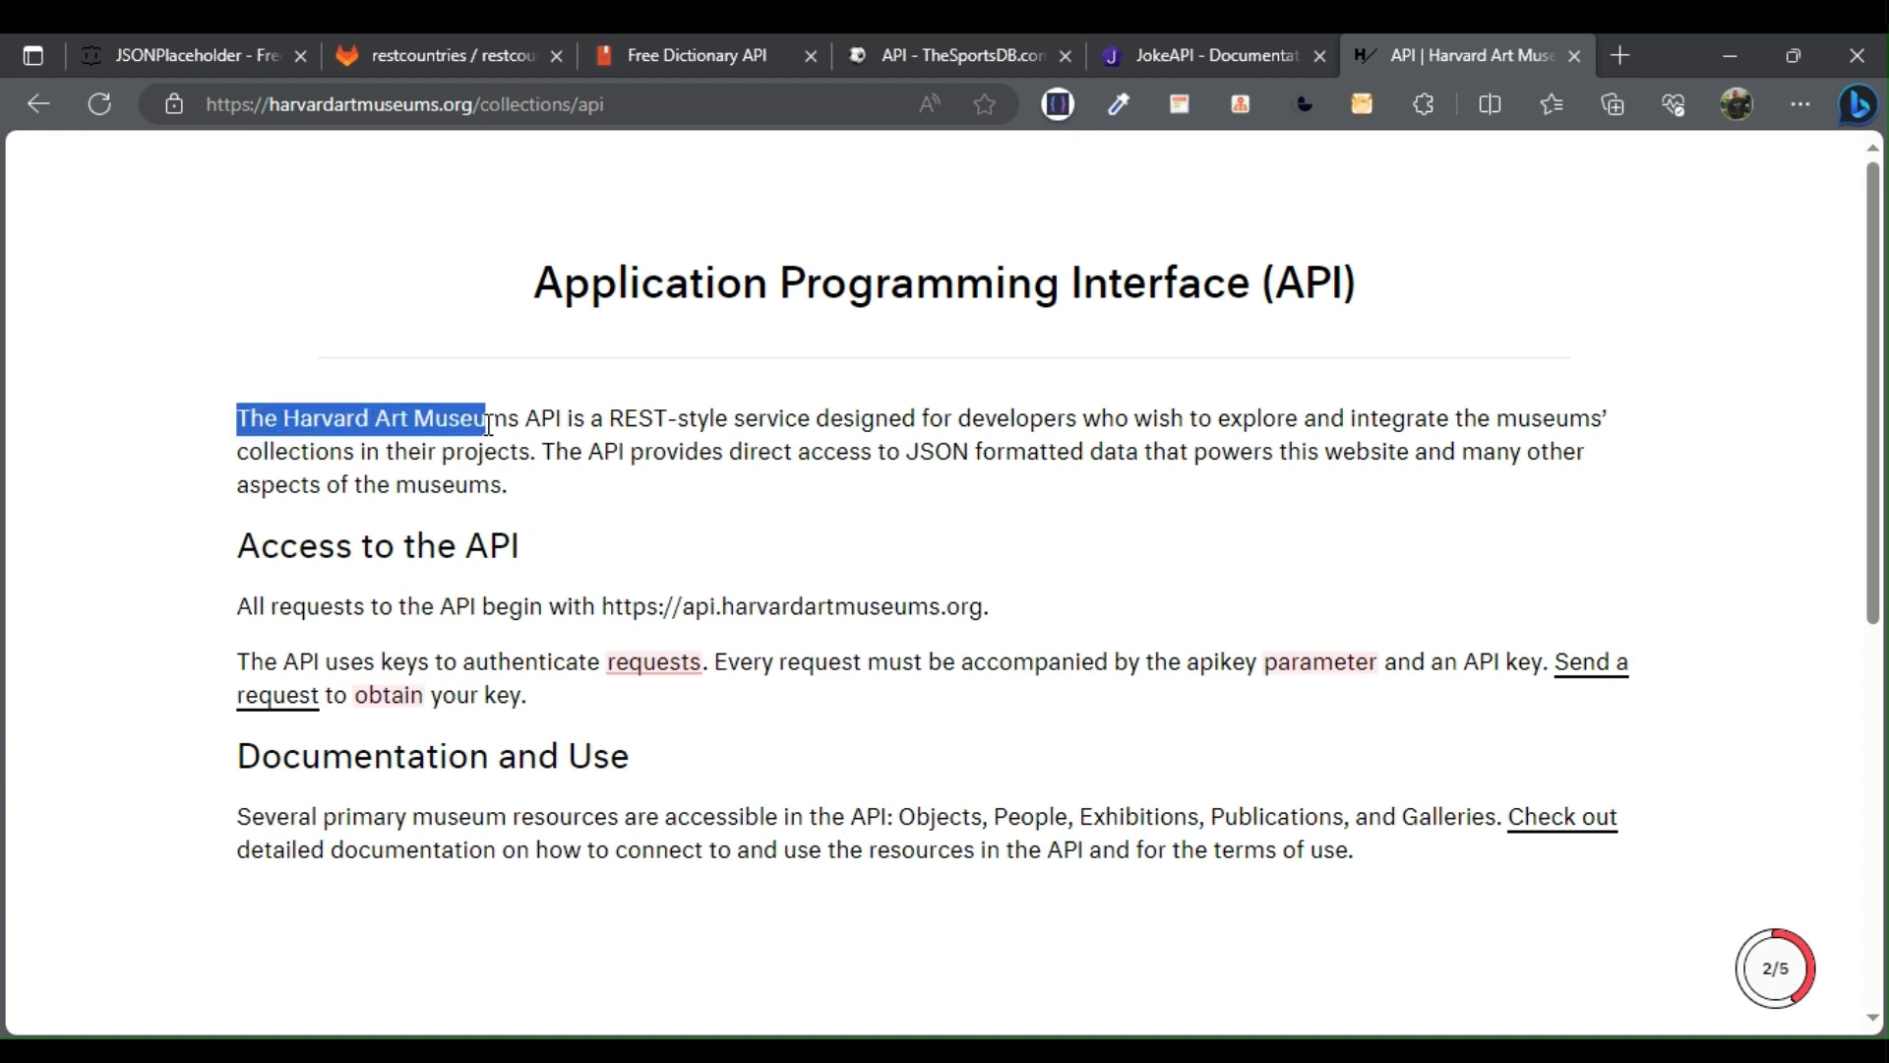
pyautogui.moveTo(237, 418); pyautogui.dragTo(515, 418)
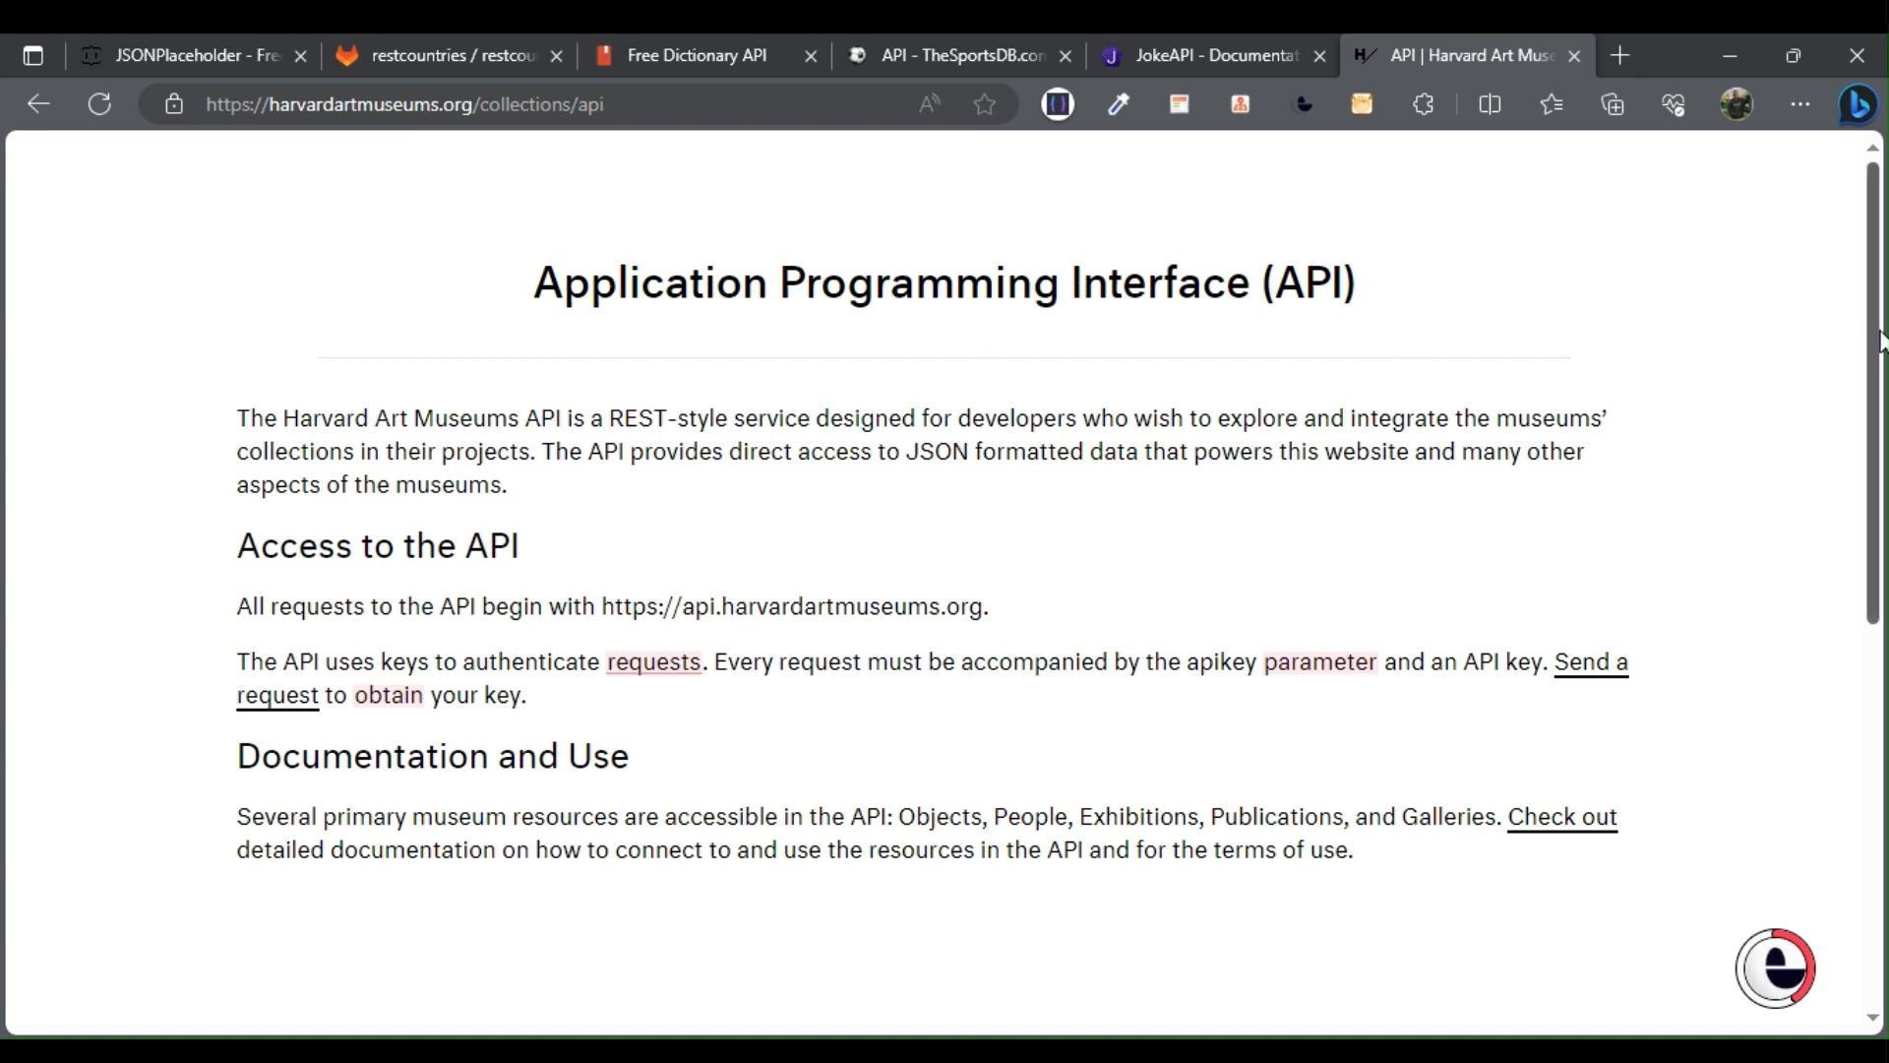
pyautogui.scroll(-3)
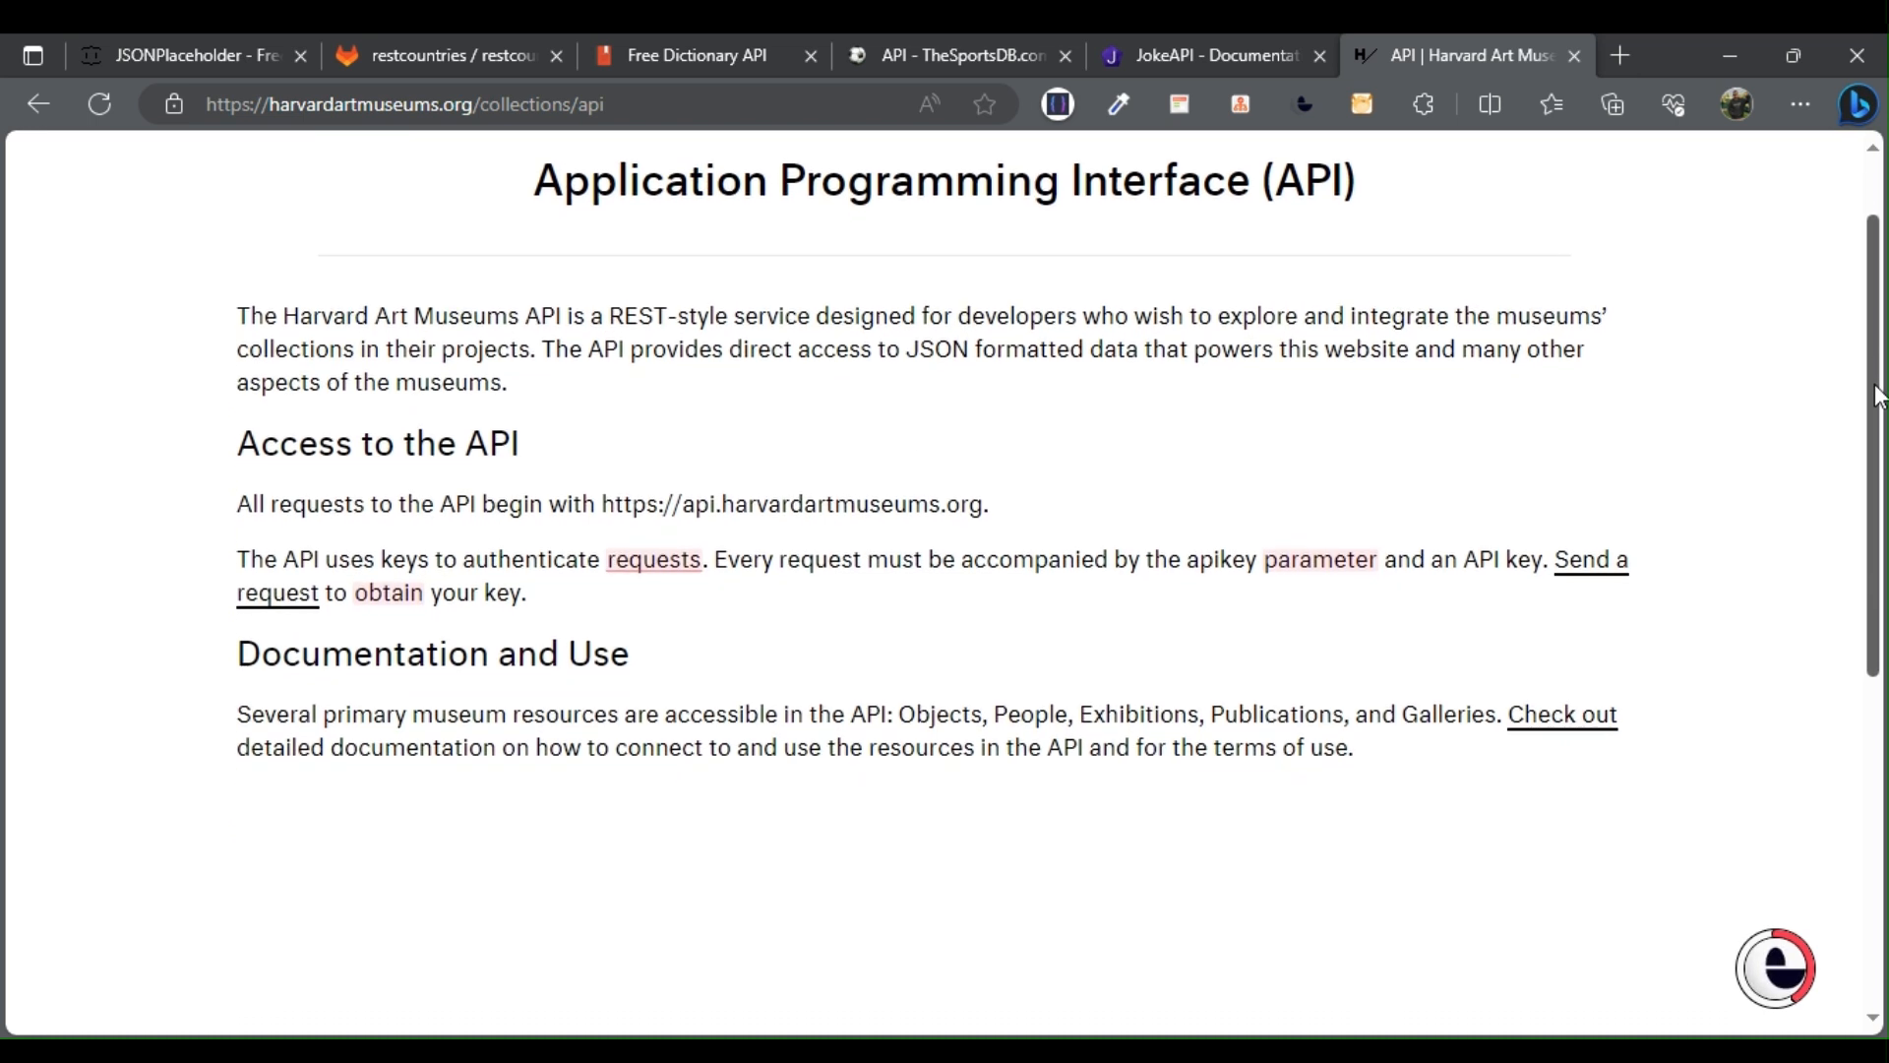